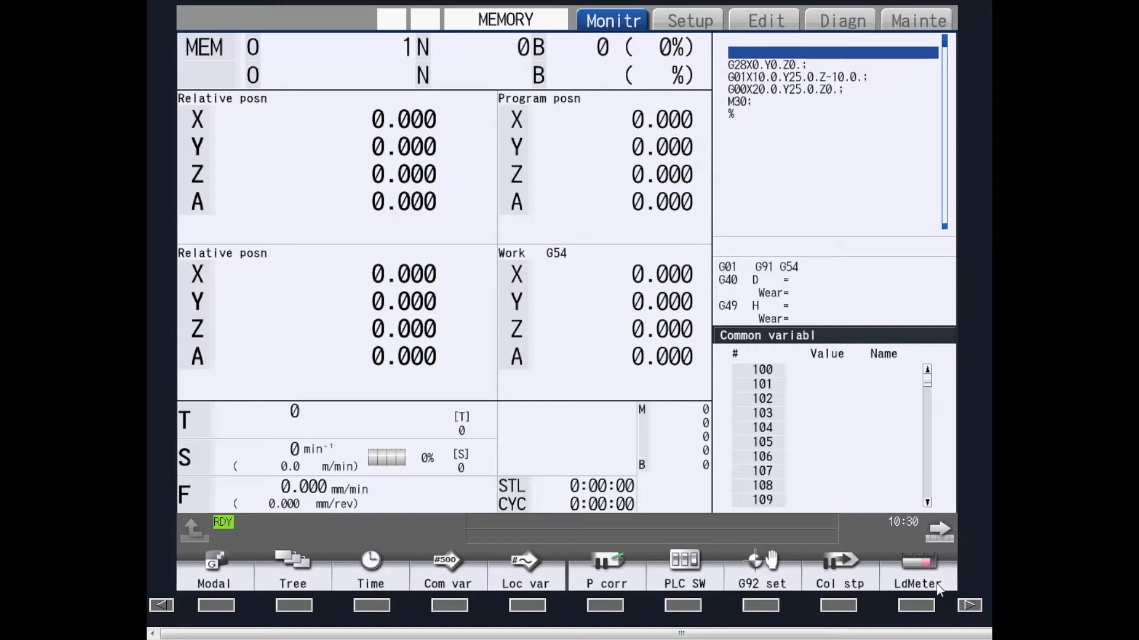
mouse_move(541, 66)
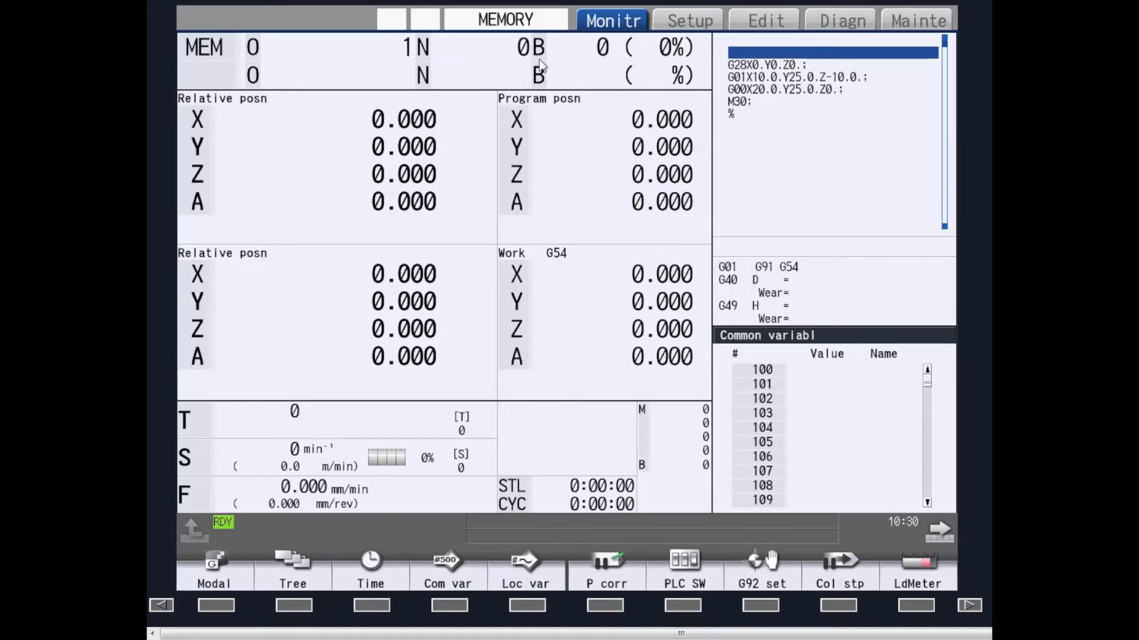
mouse_move(763, 20)
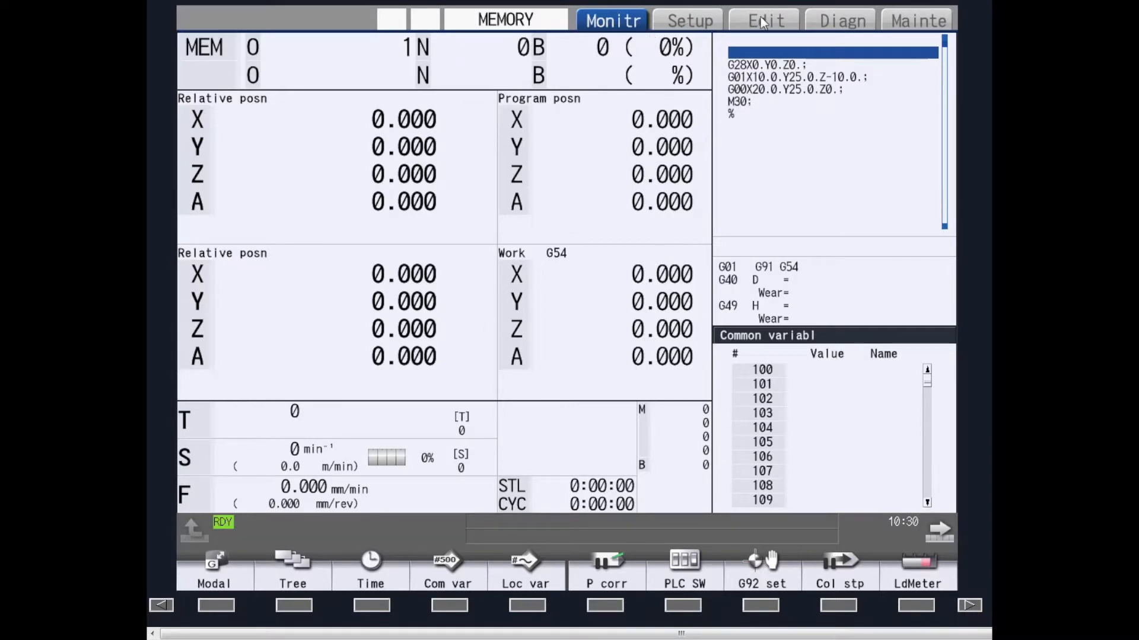
mouse_move(828, 28)
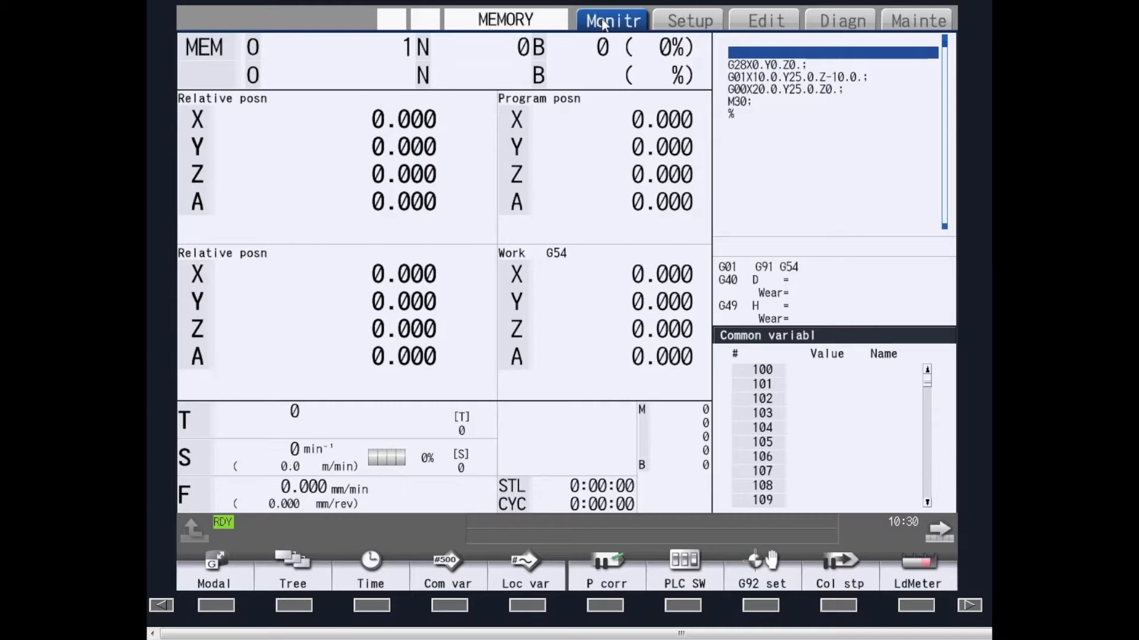
- Visit the Setup, Edit and Mainte screens in turn, then return to the Monitr position display
click(688, 20)
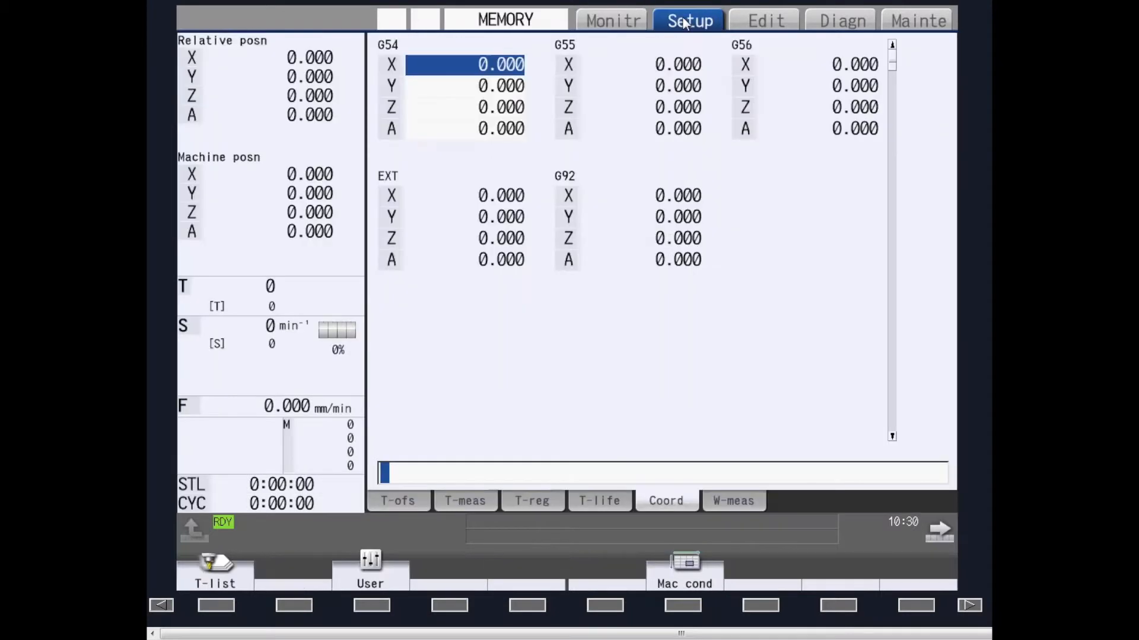
click(762, 20)
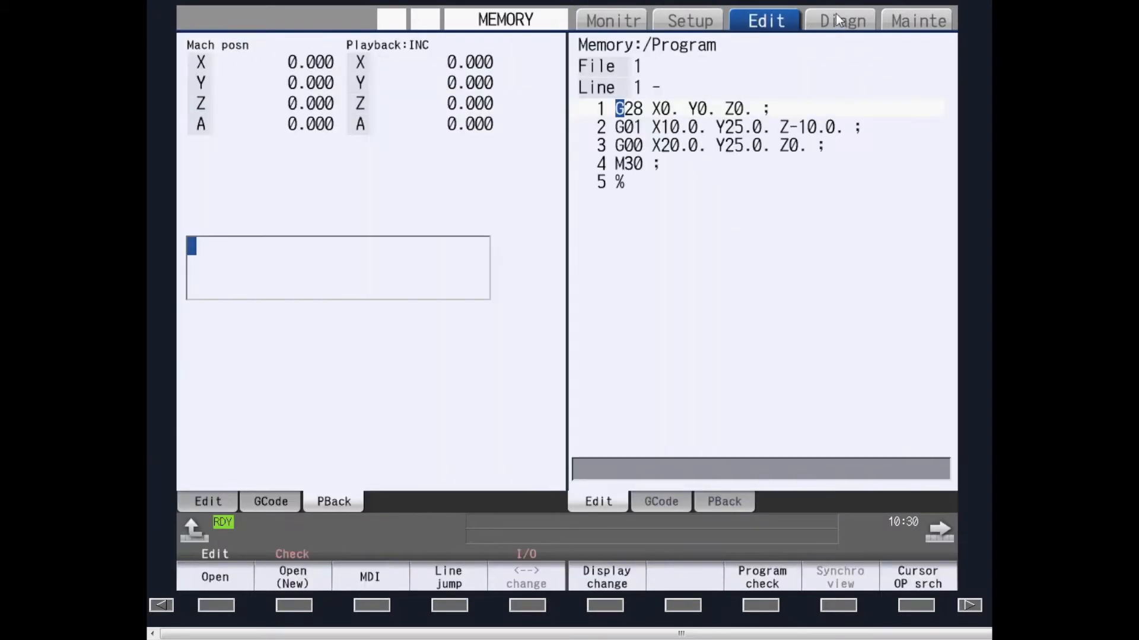
click(916, 20)
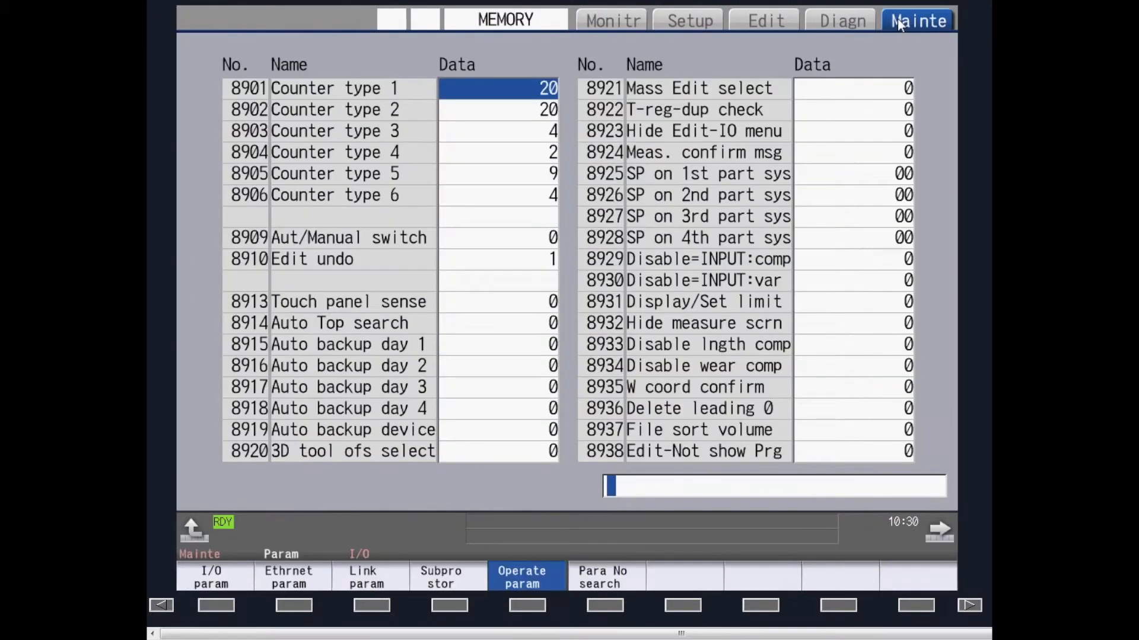
click(611, 20)
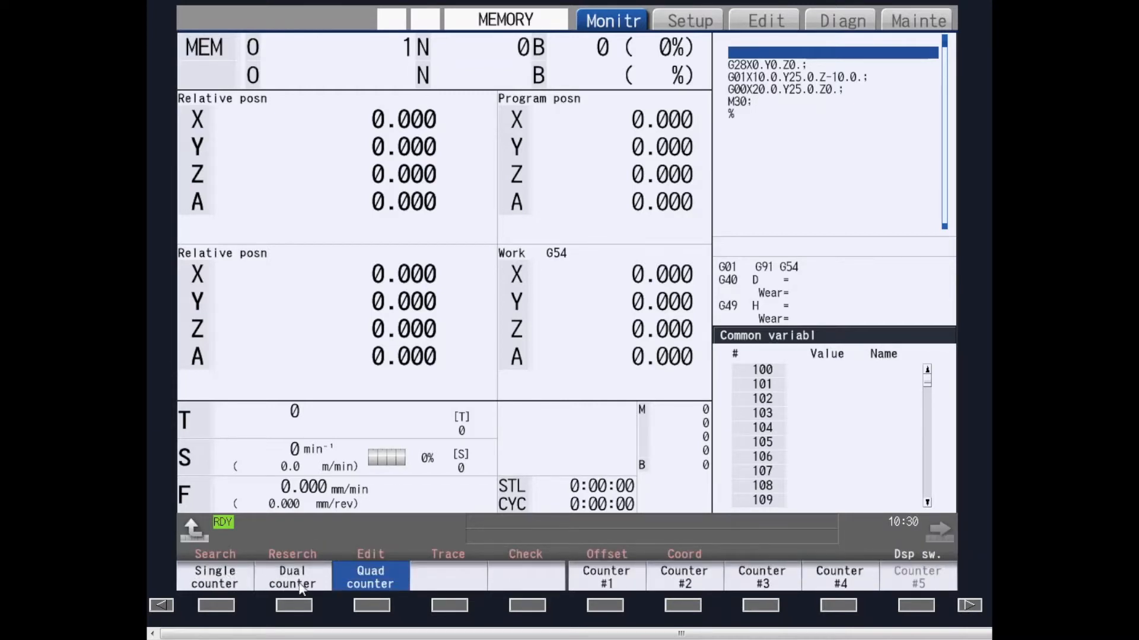
mouse_move(248, 588)
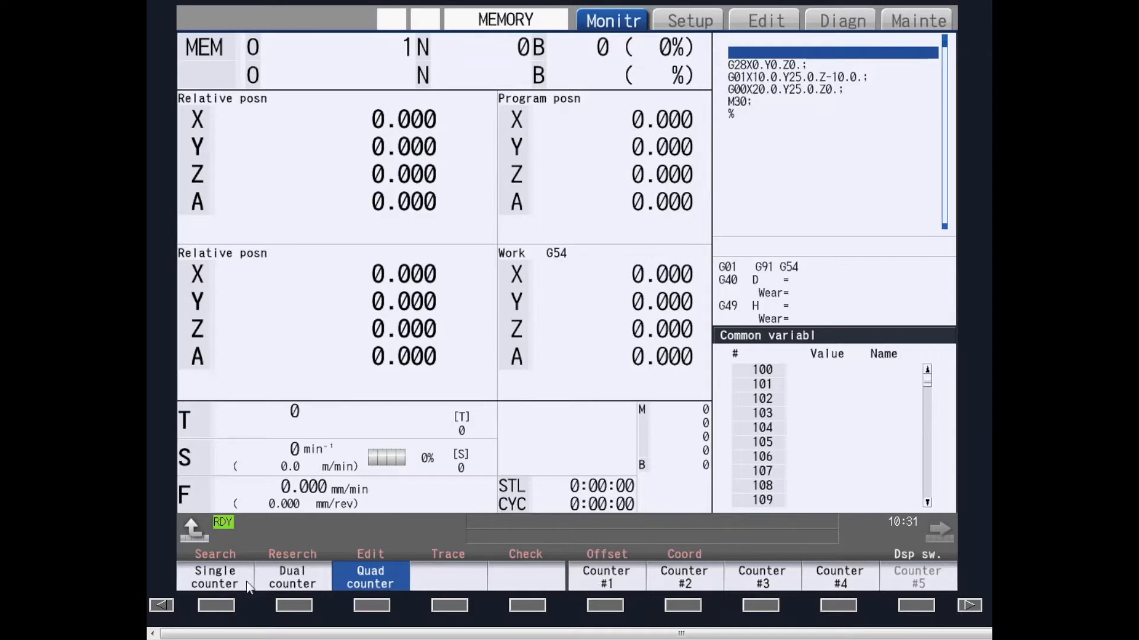
mouse_move(219, 580)
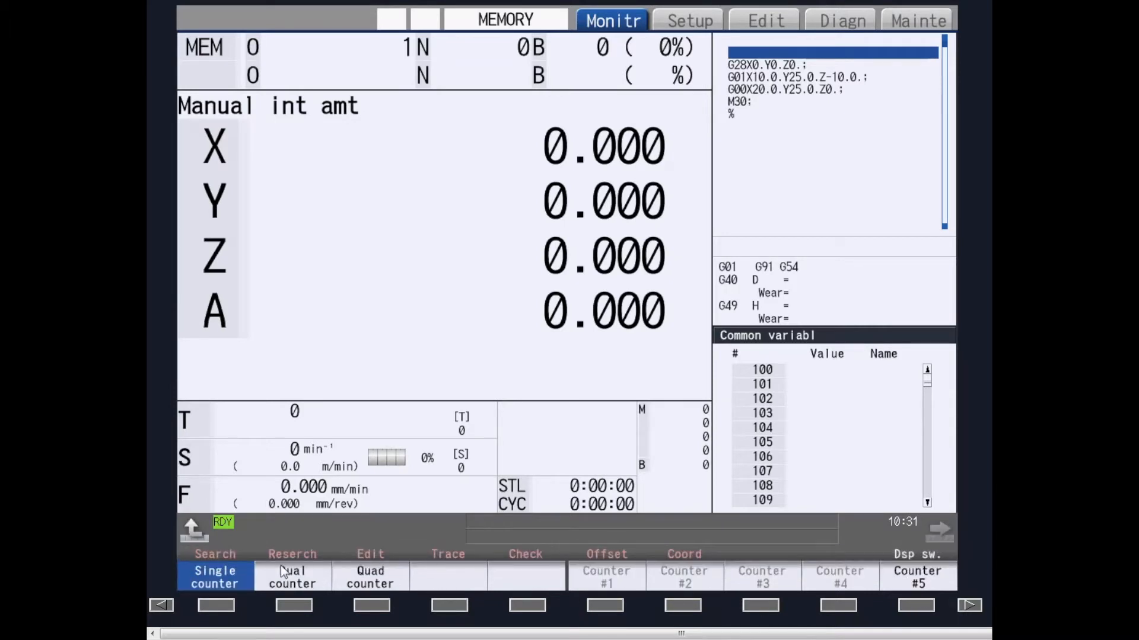
- Use Dsp sw. to set Counter #1 of the Quad layout to Table G54
click(292, 578)
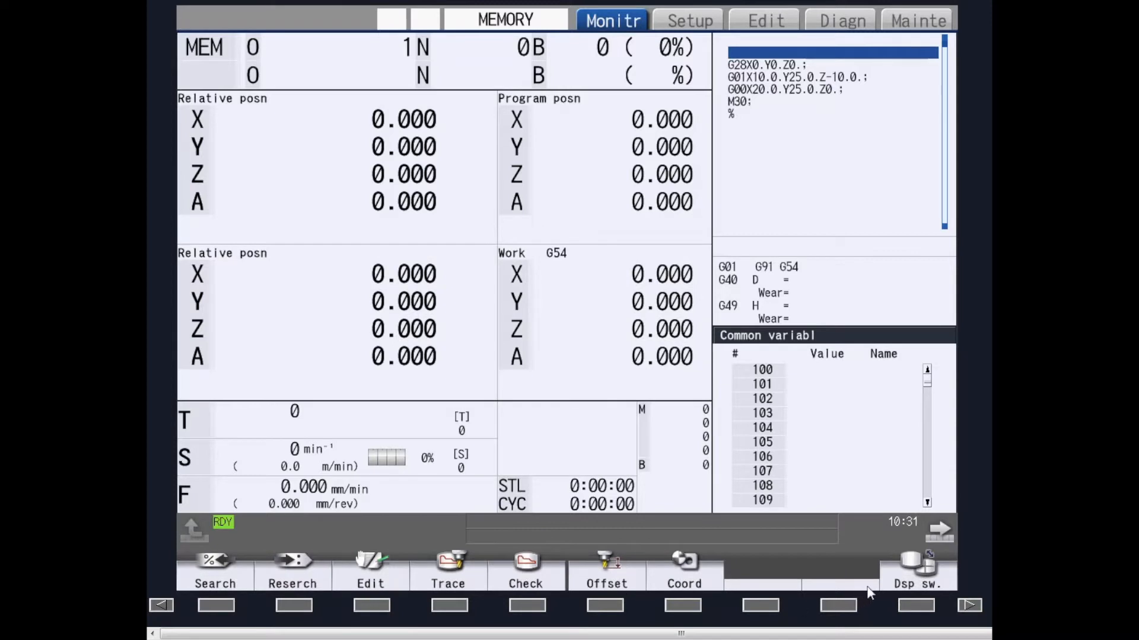
click(916, 571)
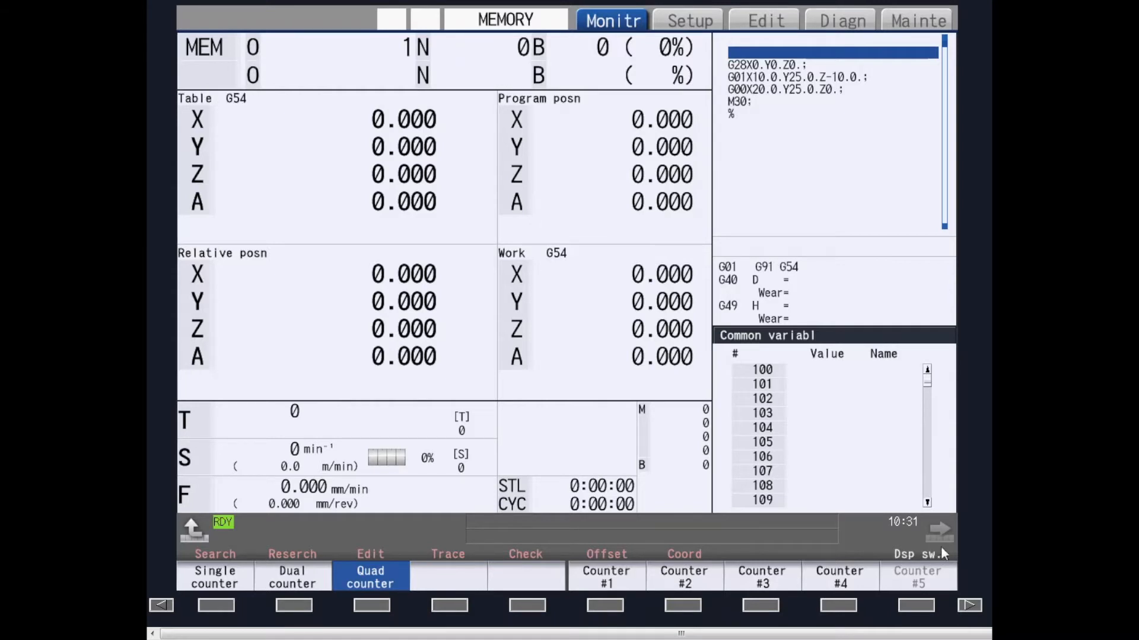
mouse_move(174, 534)
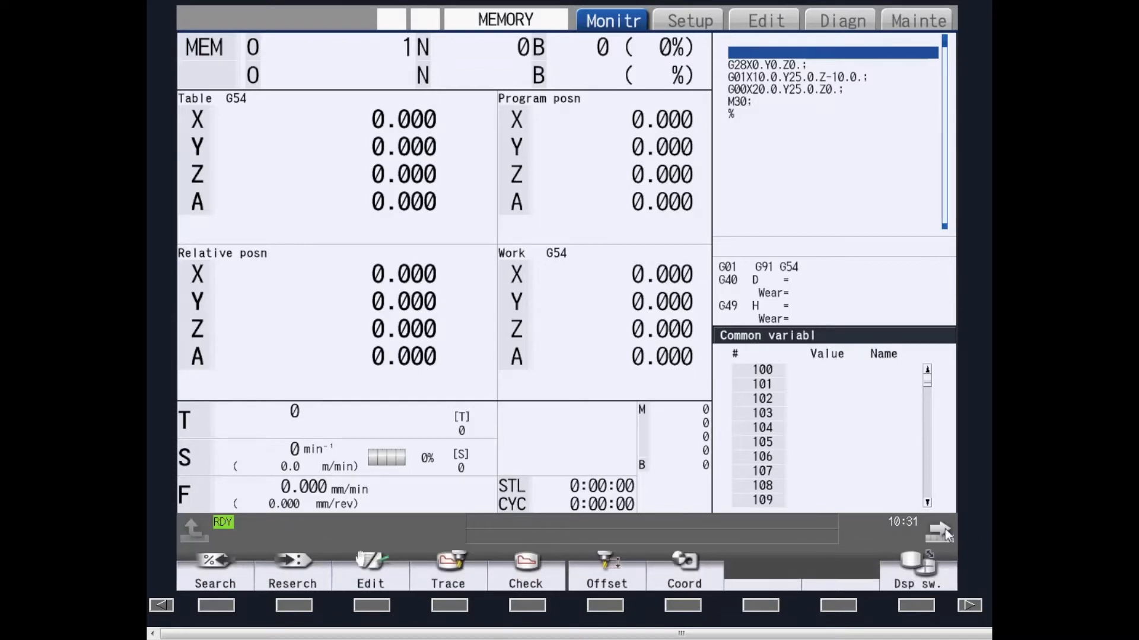
click(939, 530)
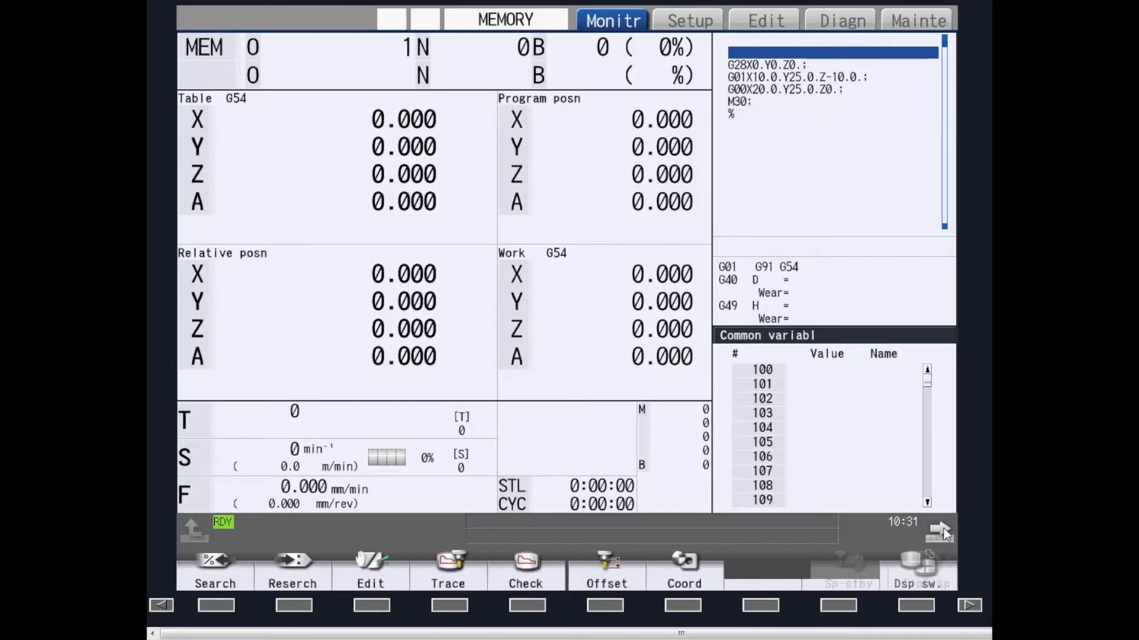
click(215, 570)
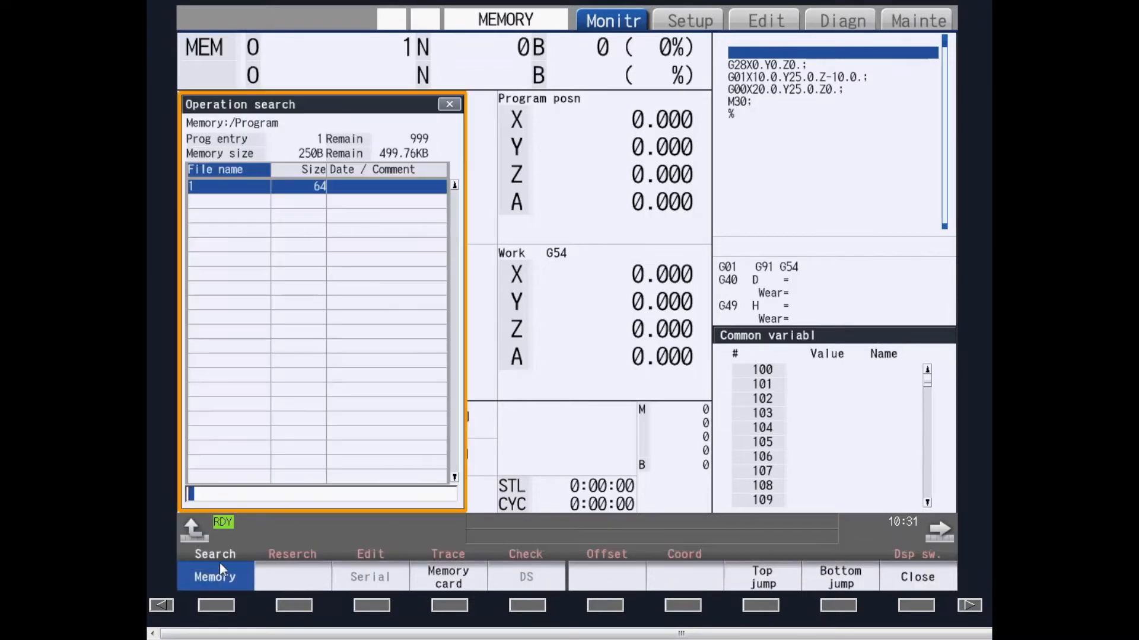
mouse_move(190, 254)
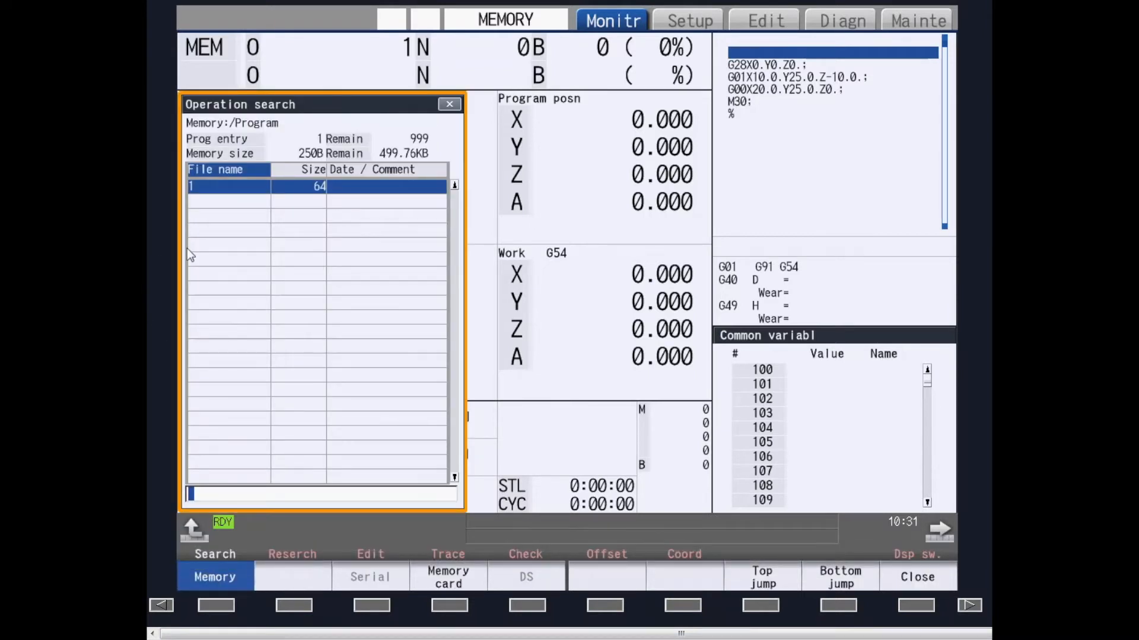
mouse_move(201, 554)
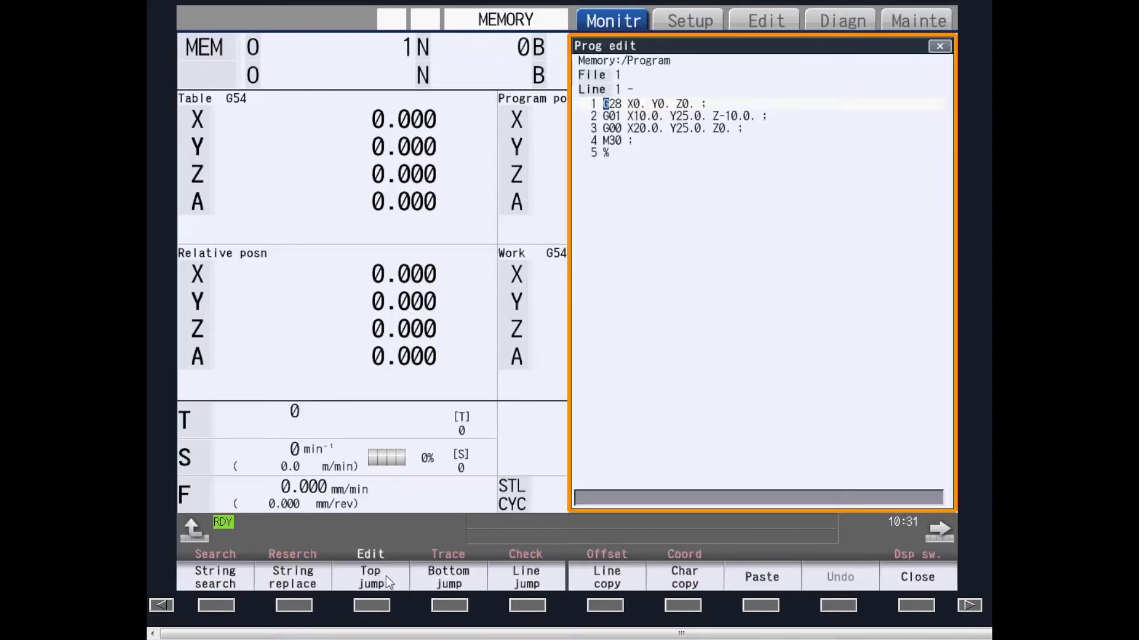
mouse_move(827, 292)
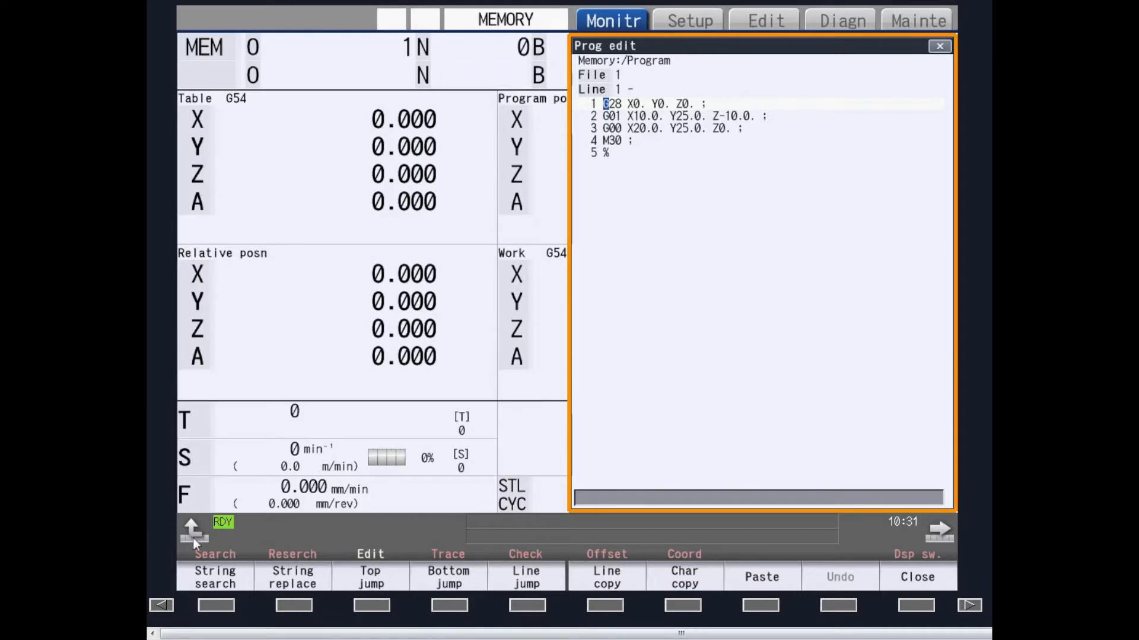
click(449, 554)
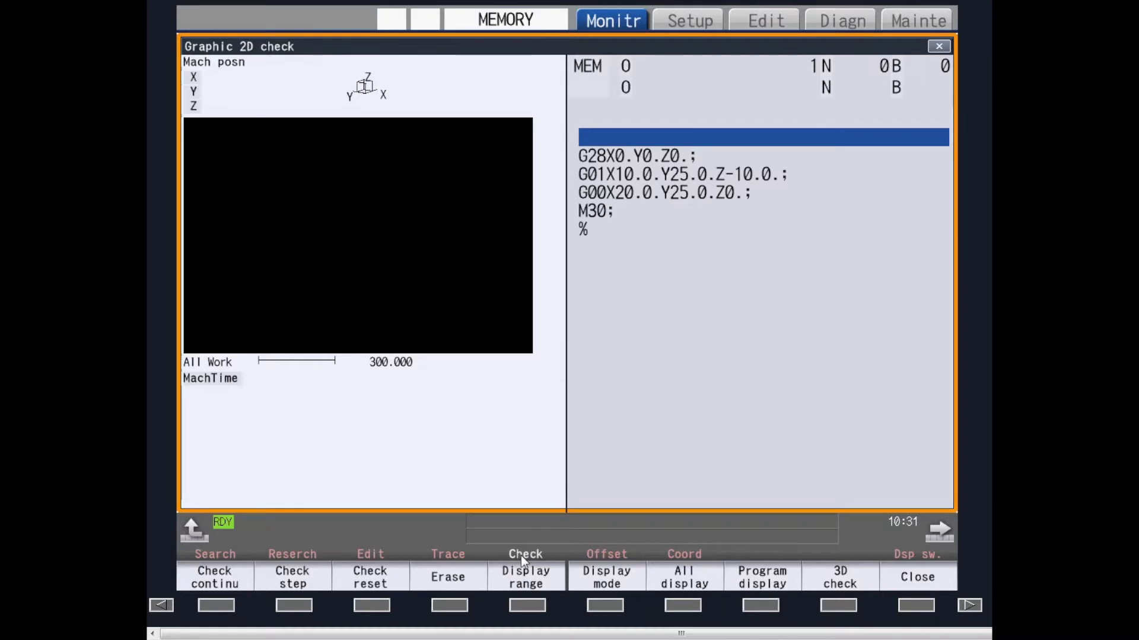
mouse_move(250, 489)
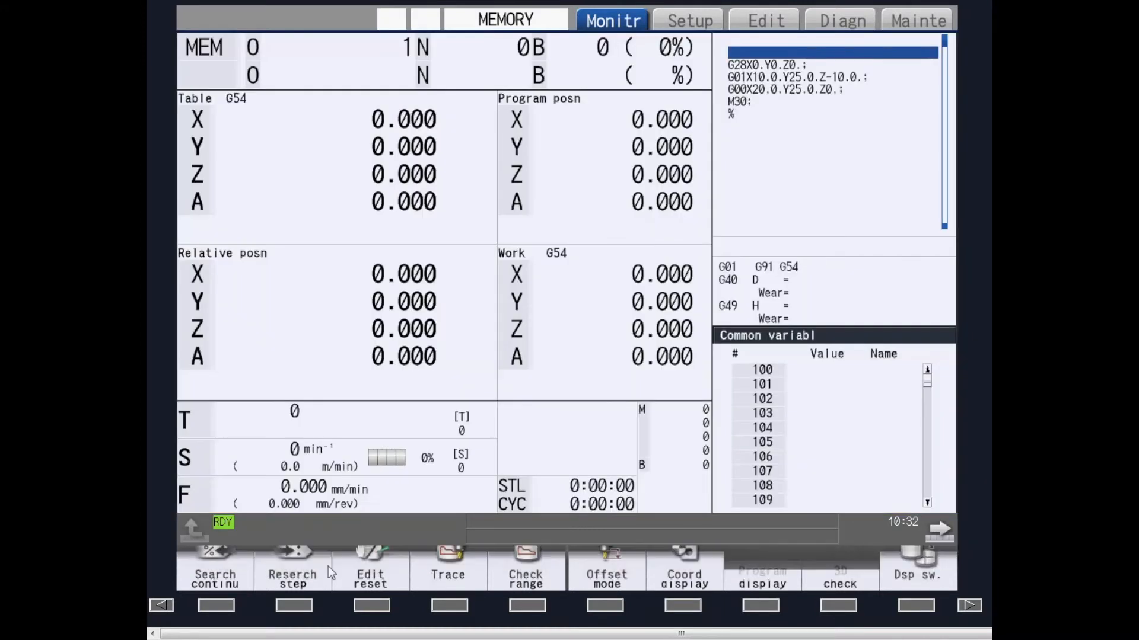
click(606, 570)
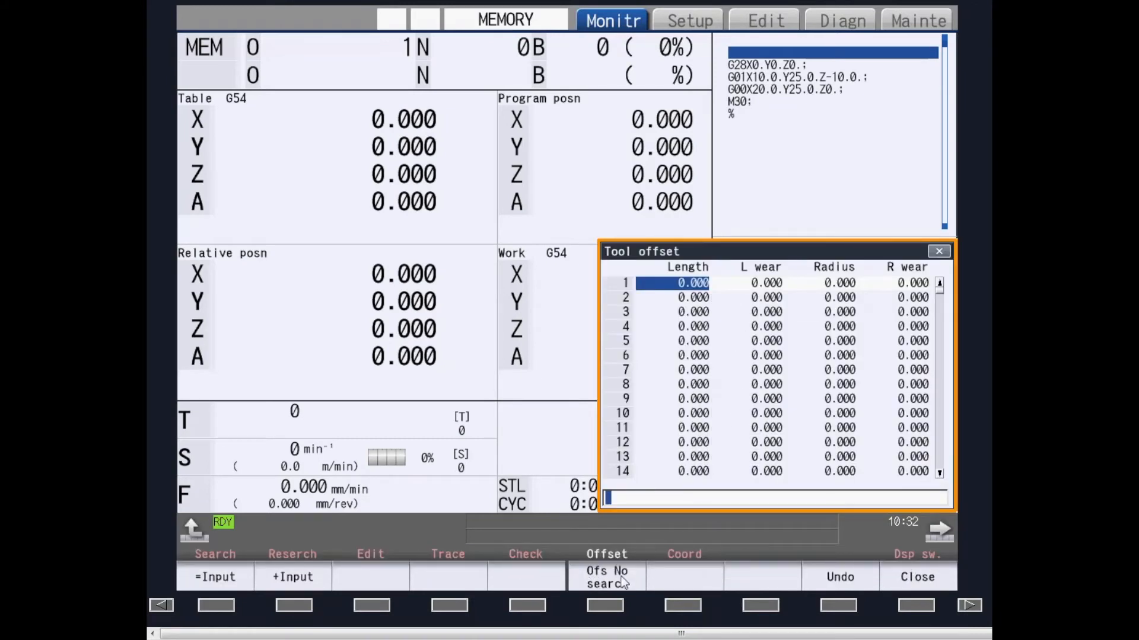
click(917, 576)
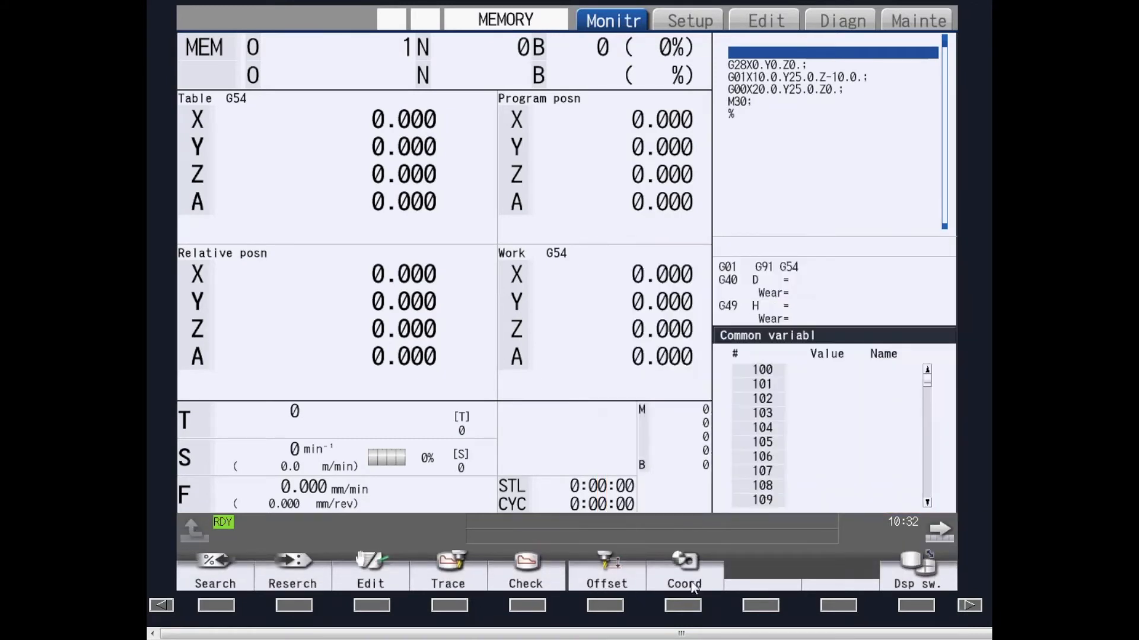
click(683, 571)
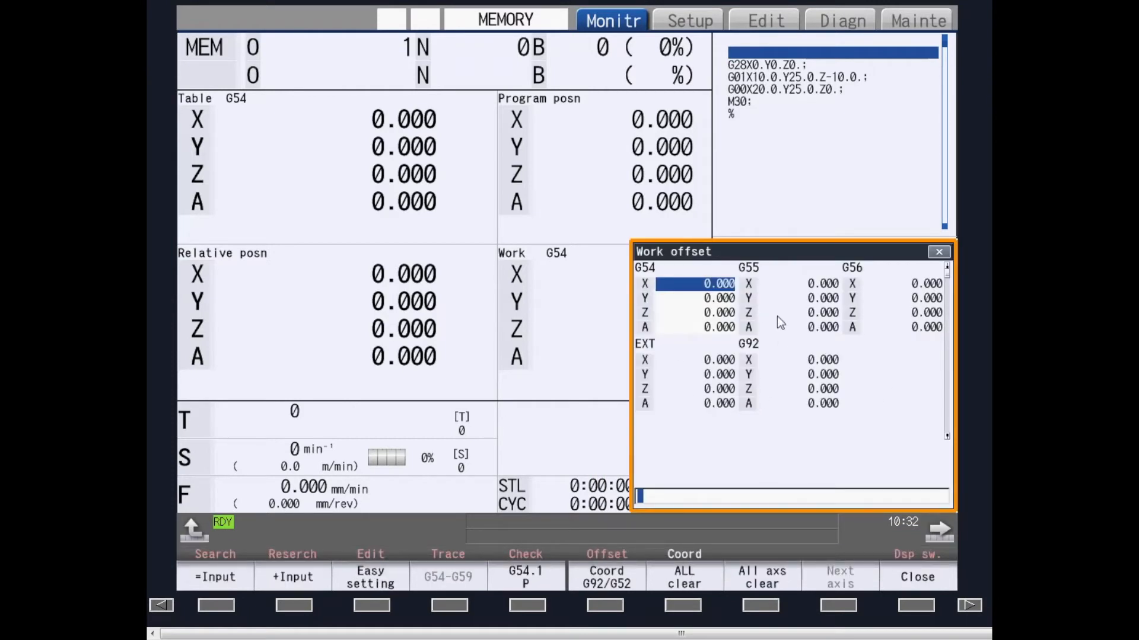
mouse_move(325, 529)
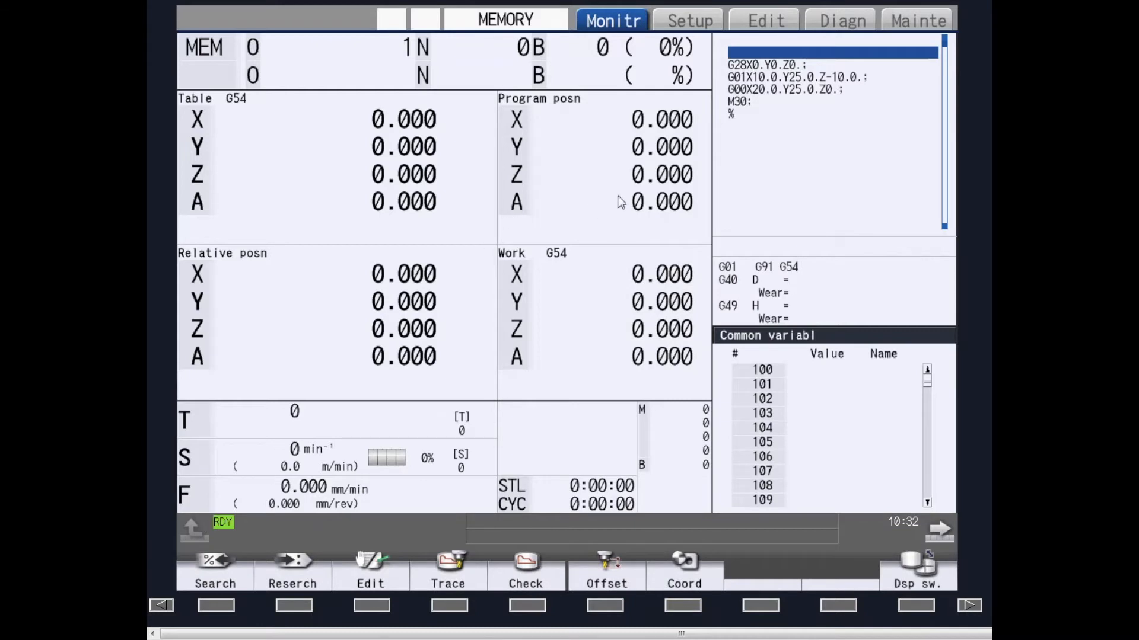
click(939, 530)
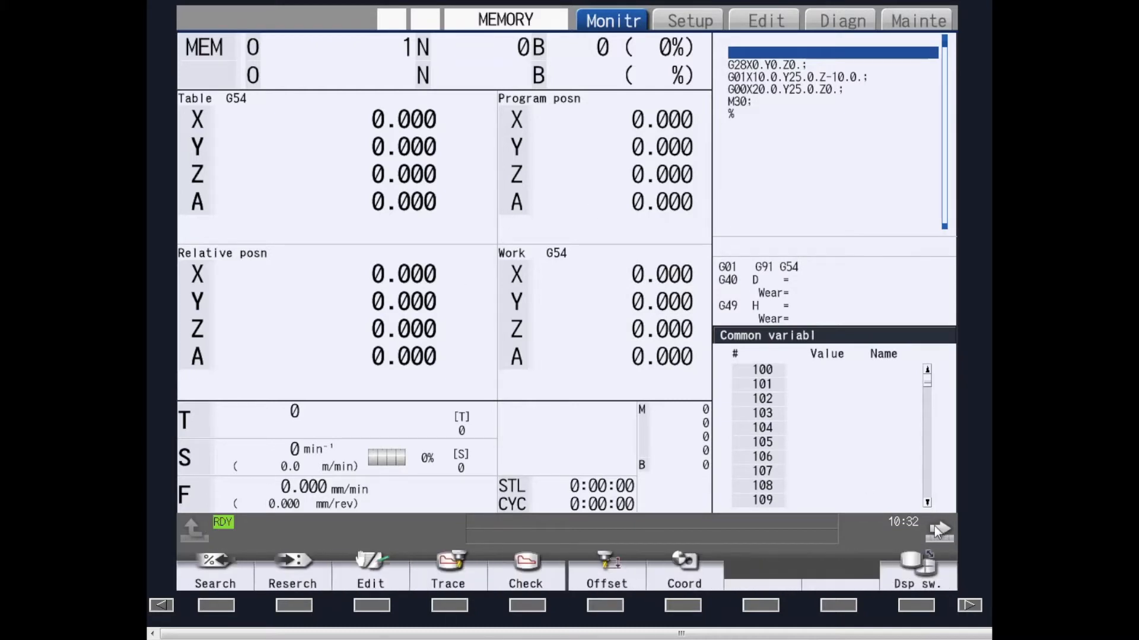
mouse_move(497, 172)
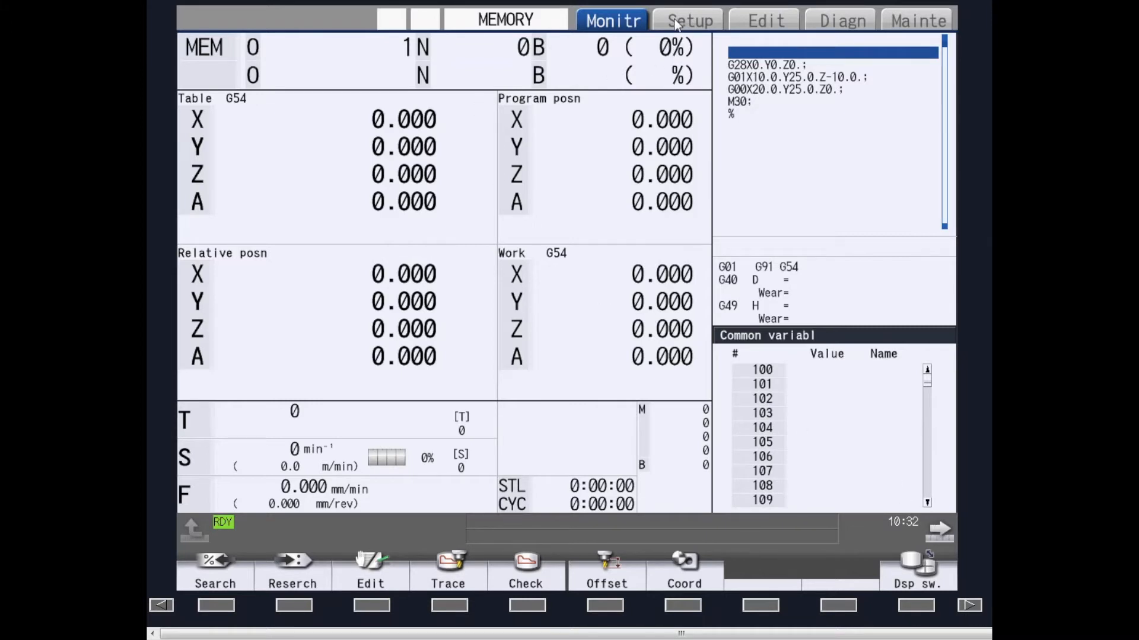
- Show the Setup Coord screen with the G54, G55, G56, EXT and G92 offsets all zero
click(688, 20)
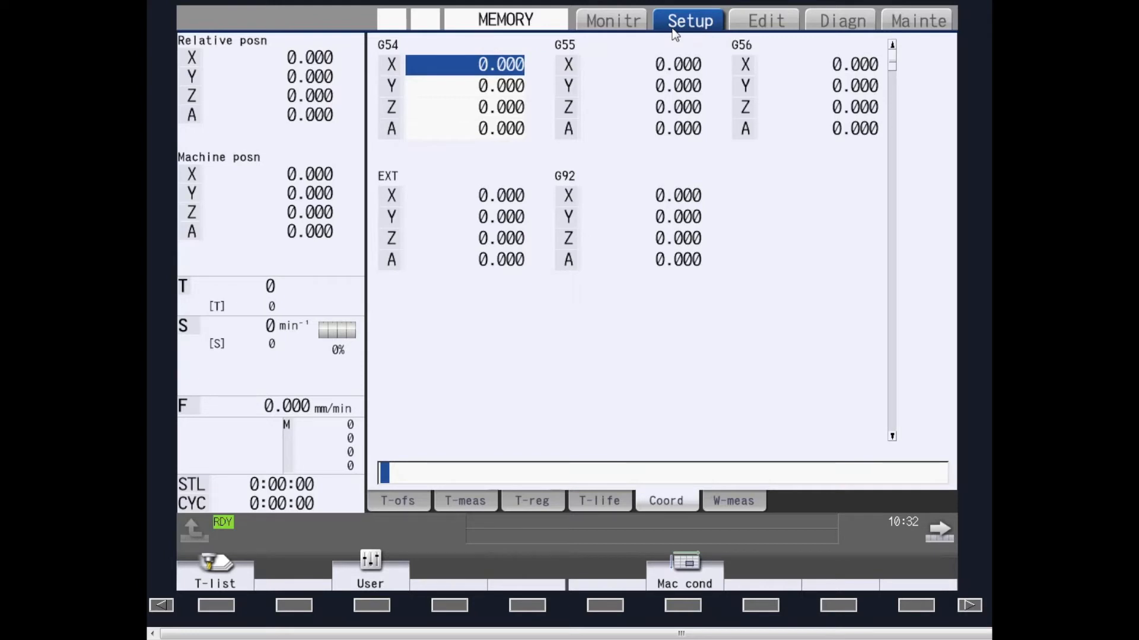
mouse_move(726, 134)
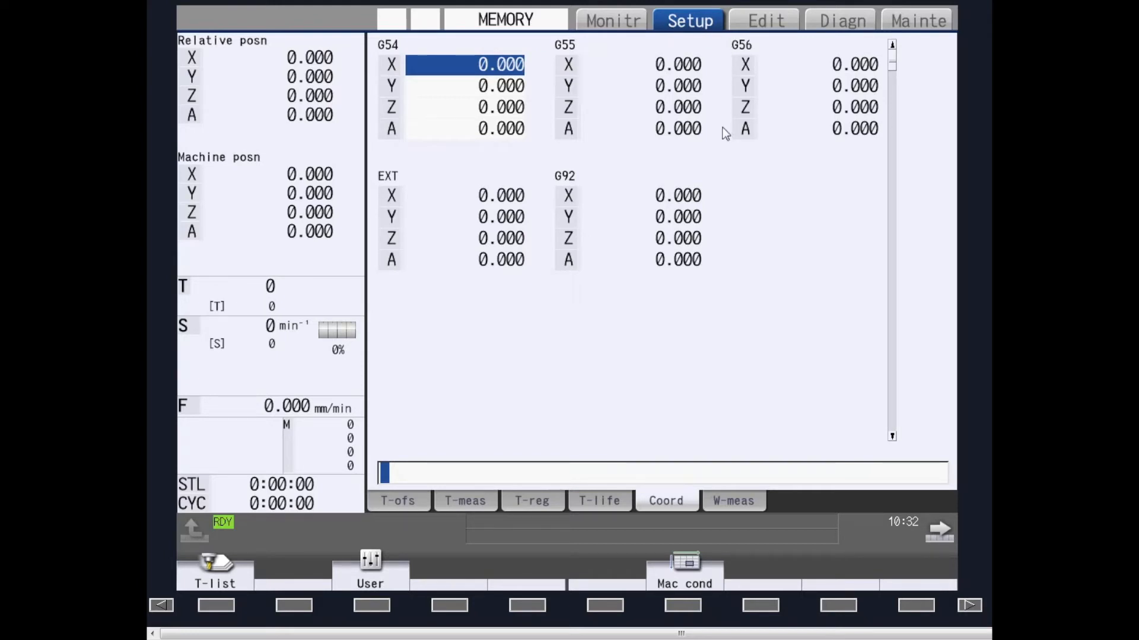
mouse_move(941, 536)
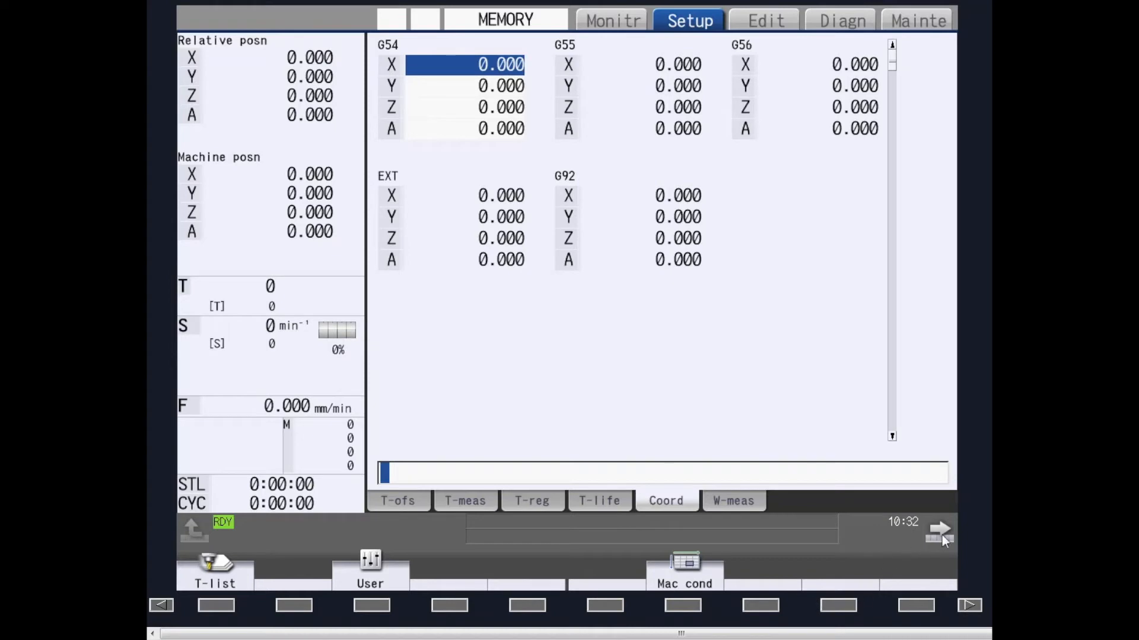
click(397, 500)
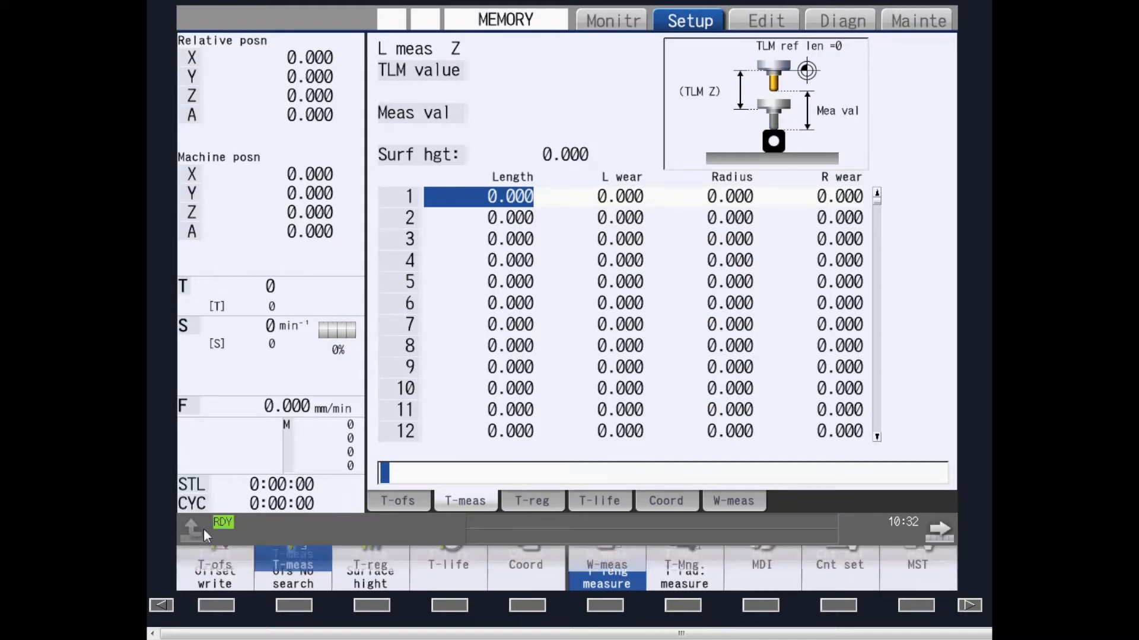
click(666, 501)
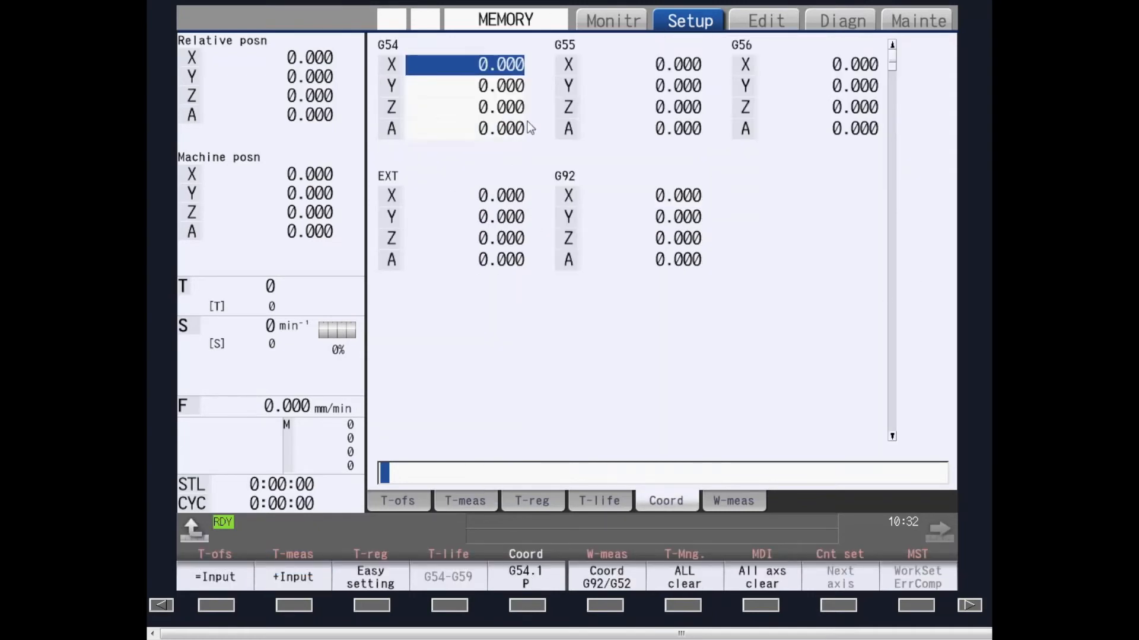
mouse_move(377, 434)
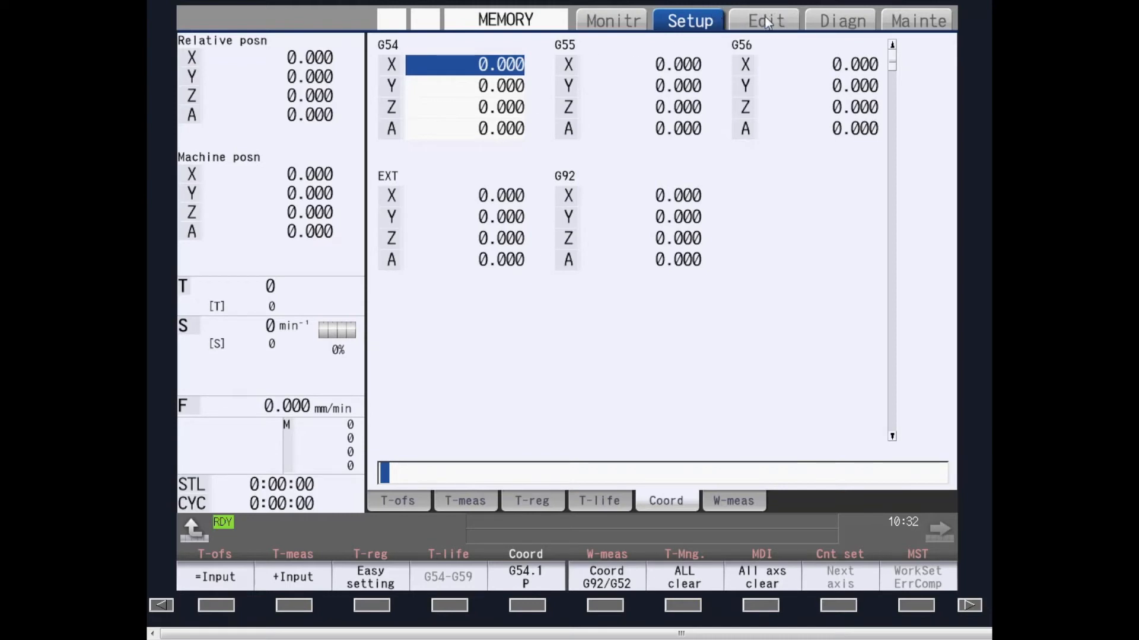
- Switch to the Edit screen listing the five program lines from G28 X0. Y0. Z0. to M30
click(764, 20)
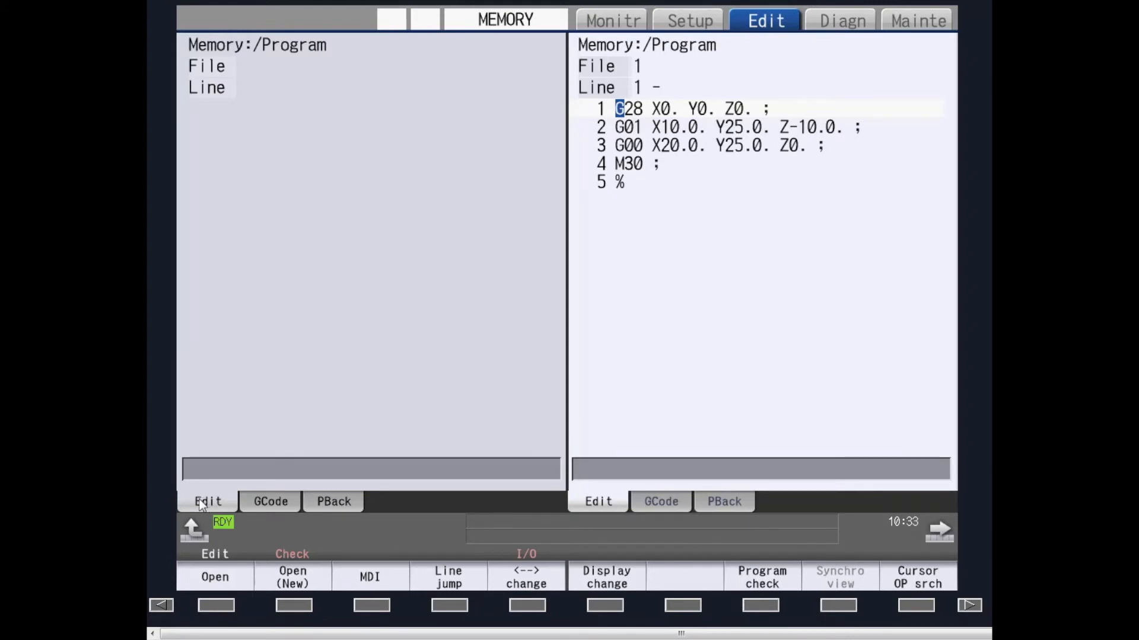
mouse_move(149, 509)
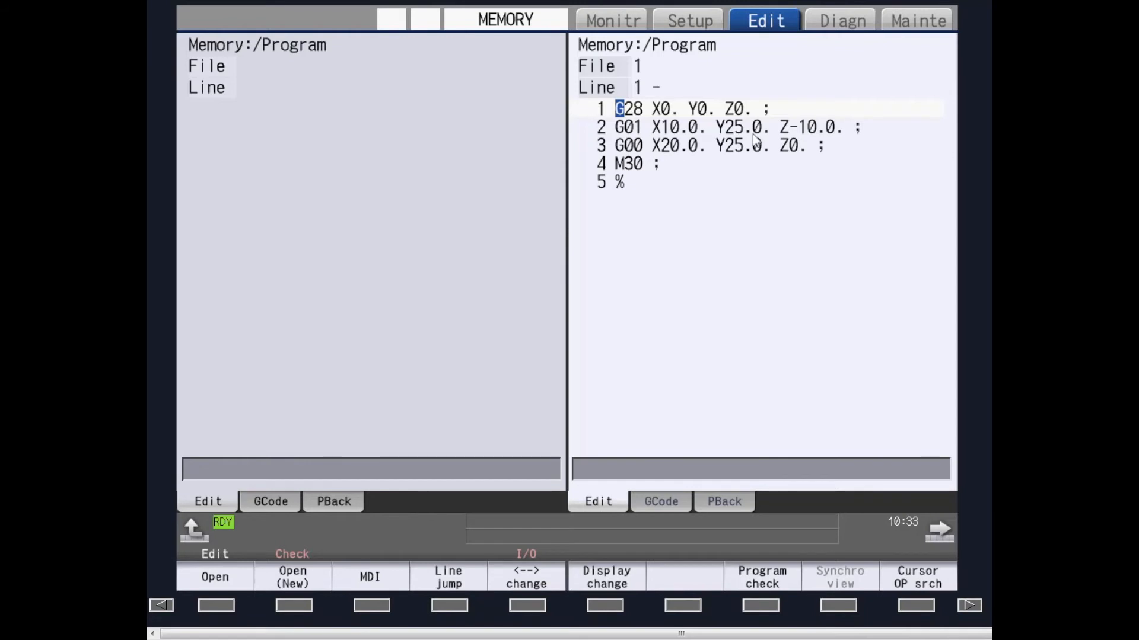
mouse_move(770, 150)
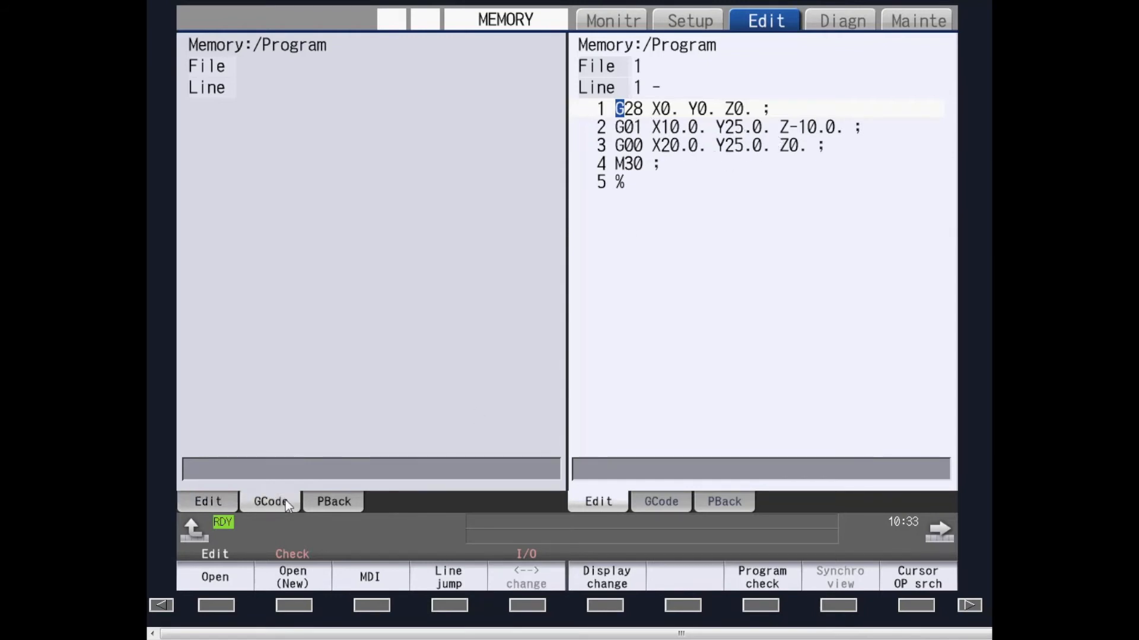
- Preview the G28 reference return guide, then switch the left pane to playback positions
click(269, 501)
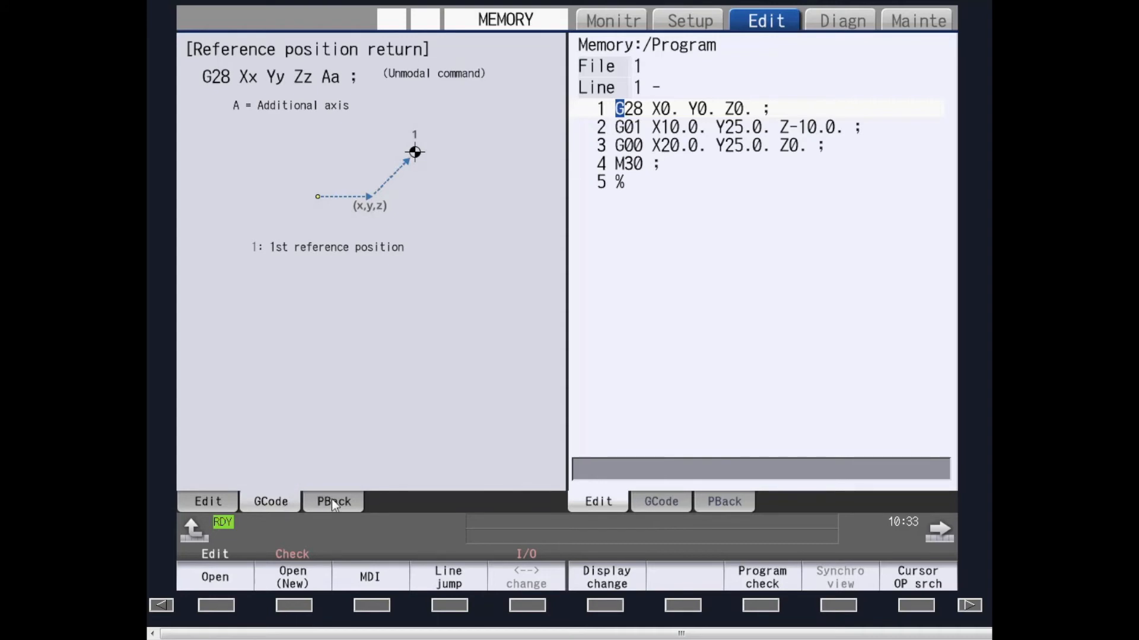
click(333, 502)
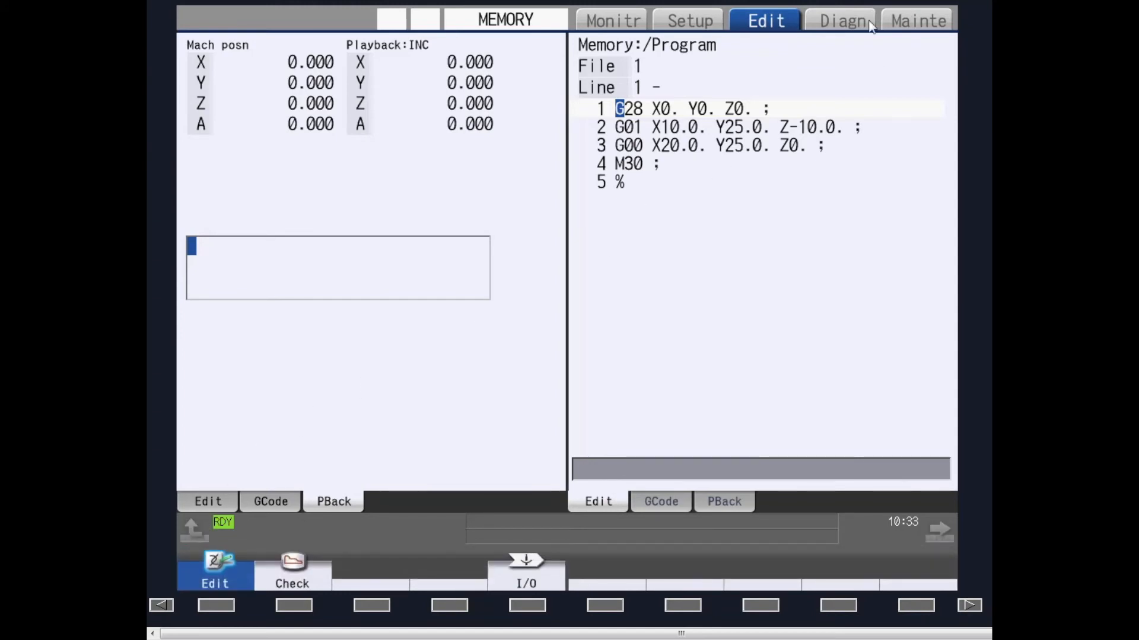
- Switch to the Diagn screen showing the X and Y device signal interface diagnosis
click(840, 20)
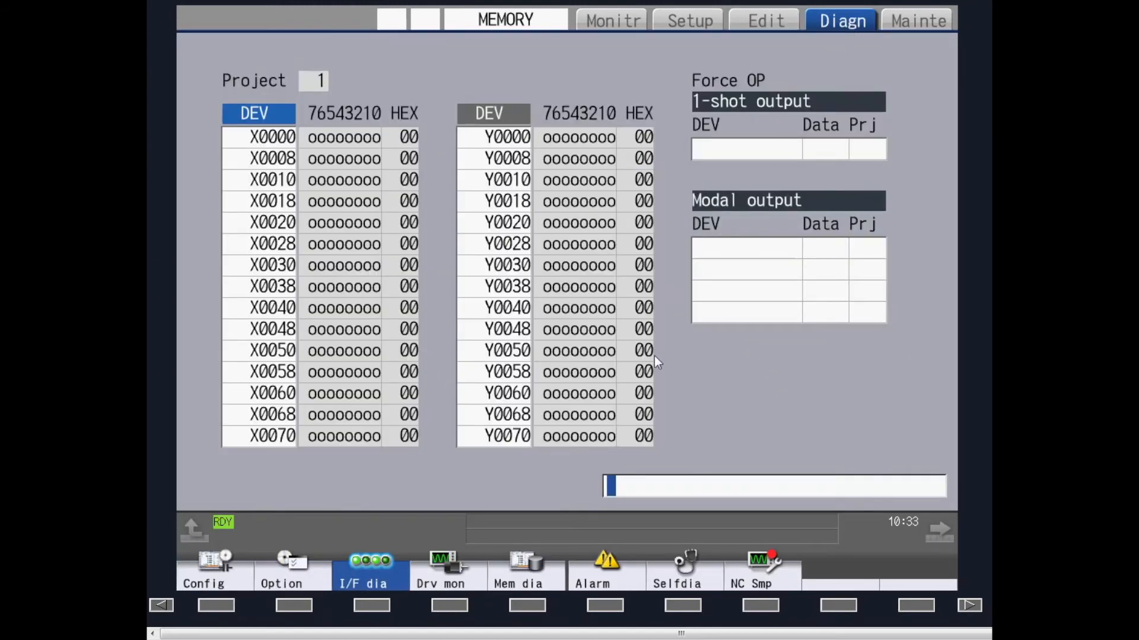
mouse_move(548, 345)
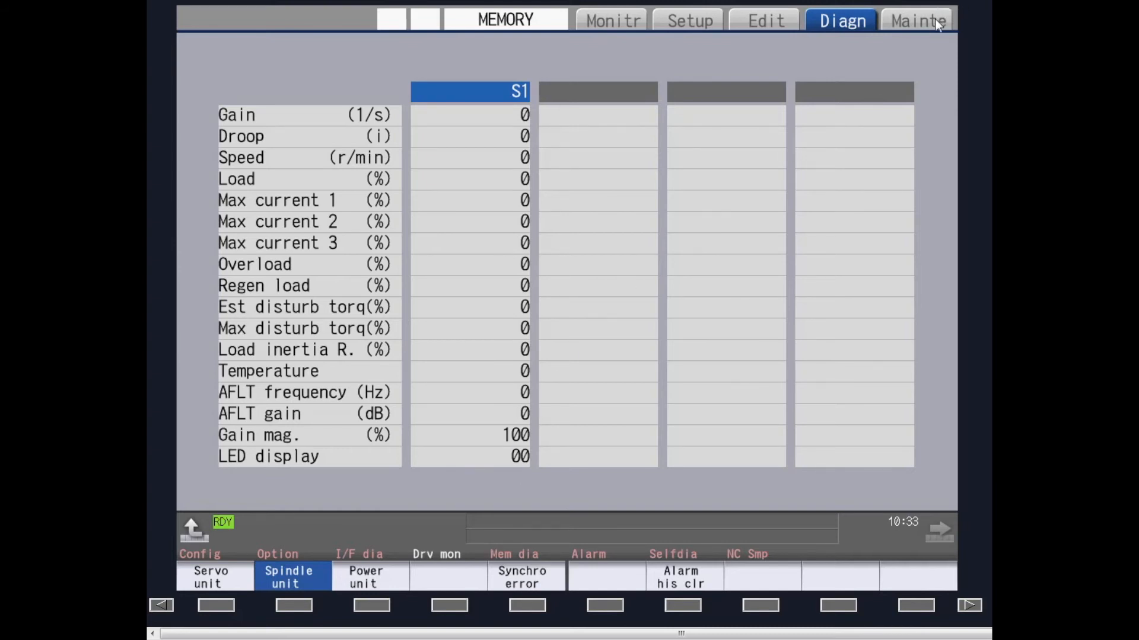
- Switch to the Mainte screen listing operation parameters 8901–8938
click(917, 20)
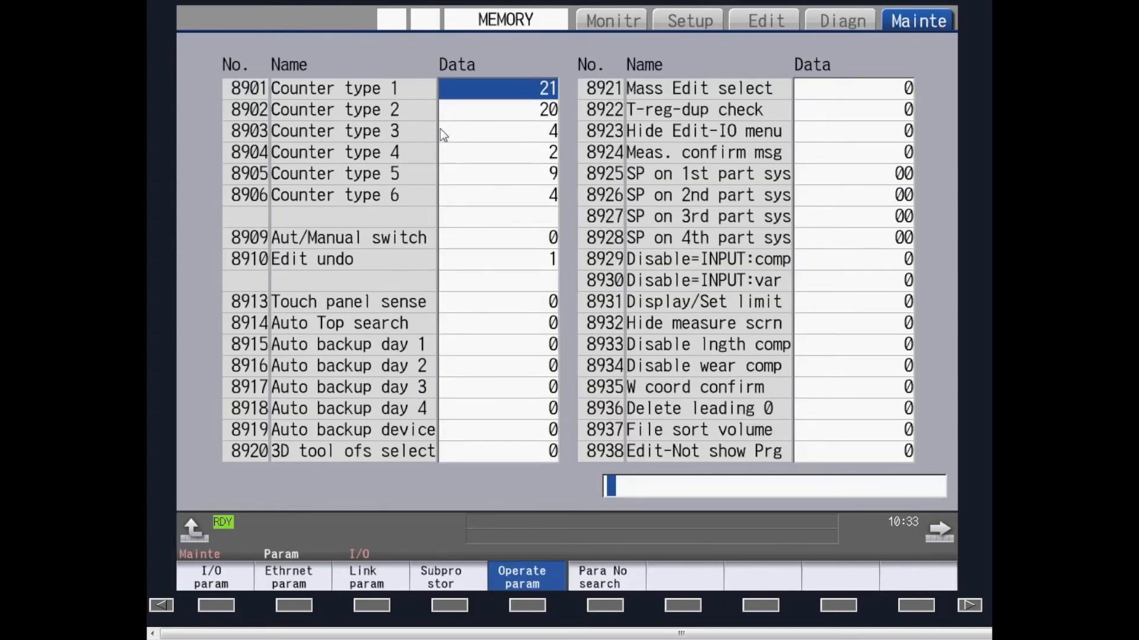
mouse_move(384, 196)
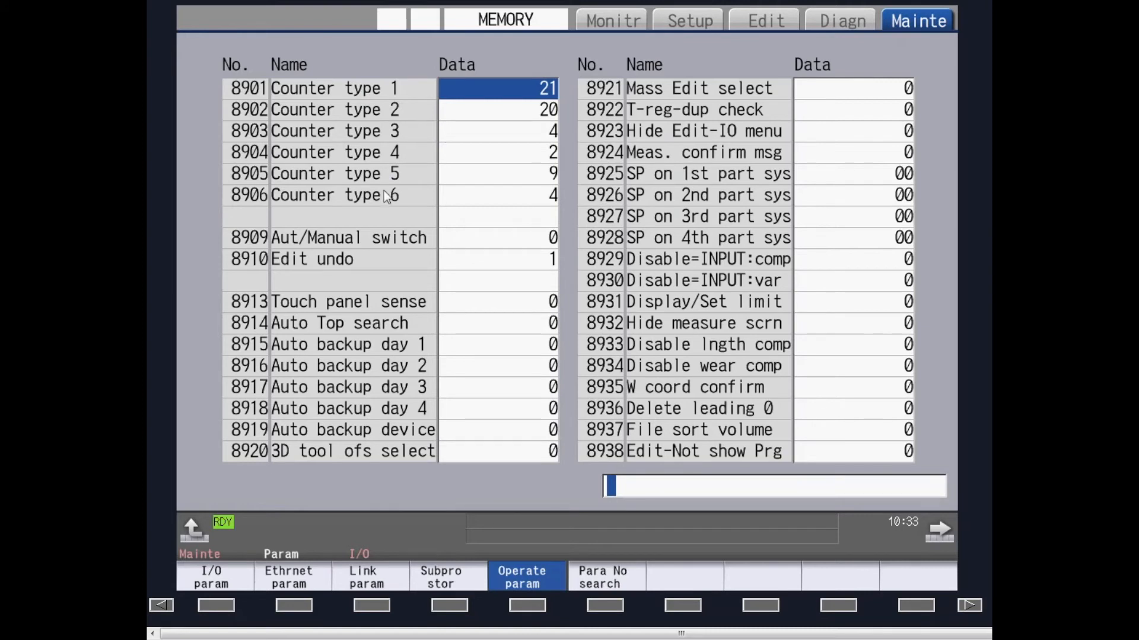
mouse_move(270, 554)
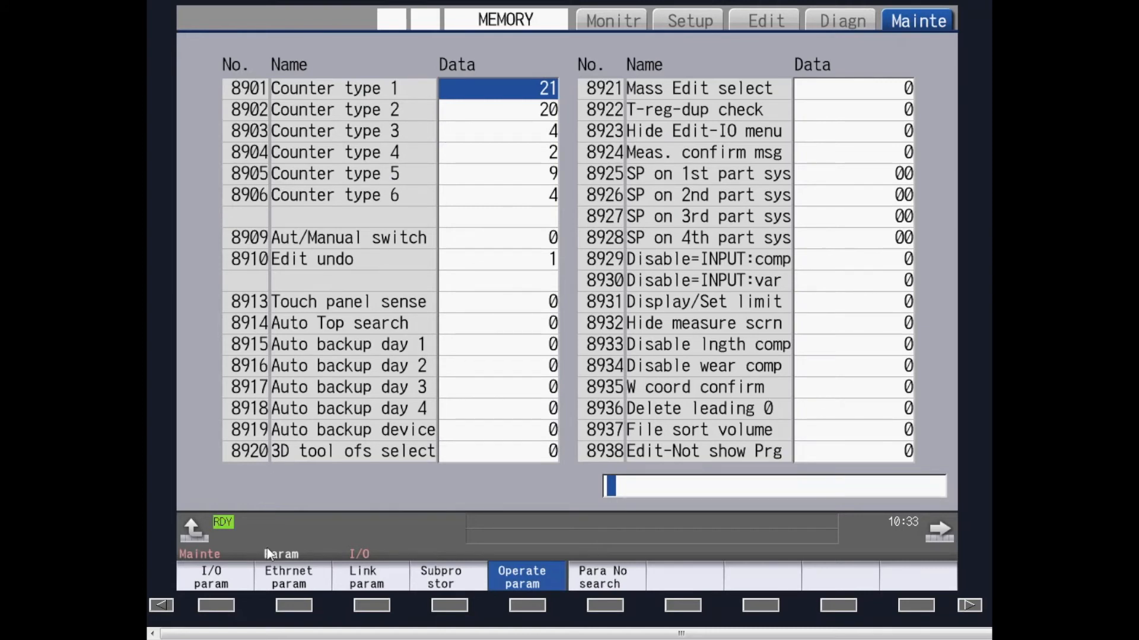
mouse_move(548, 567)
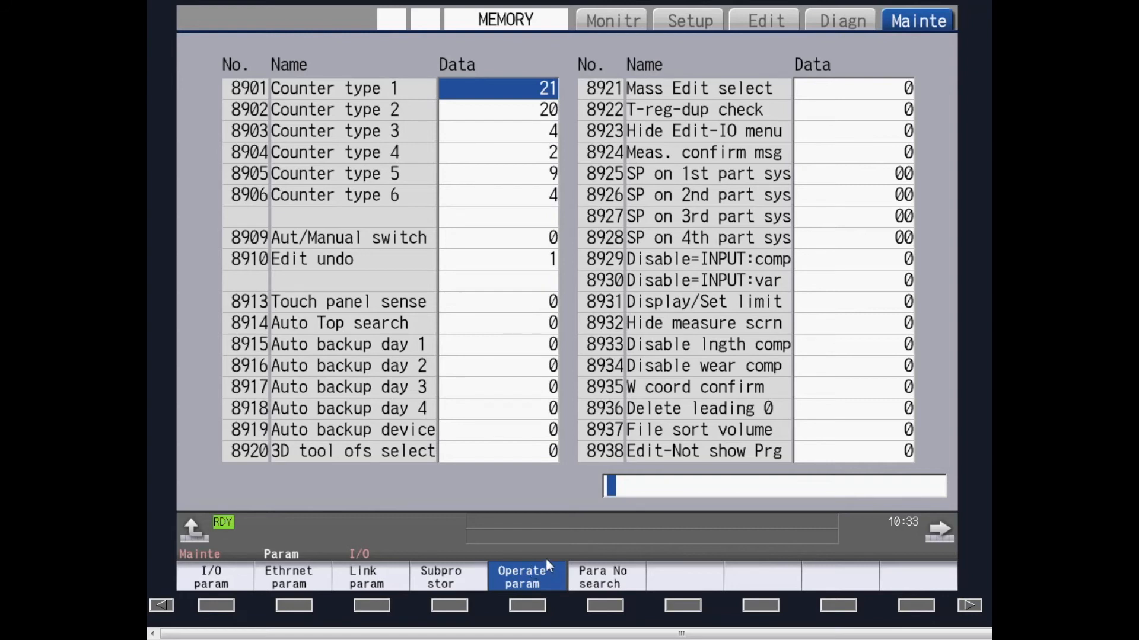
mouse_move(853, 505)
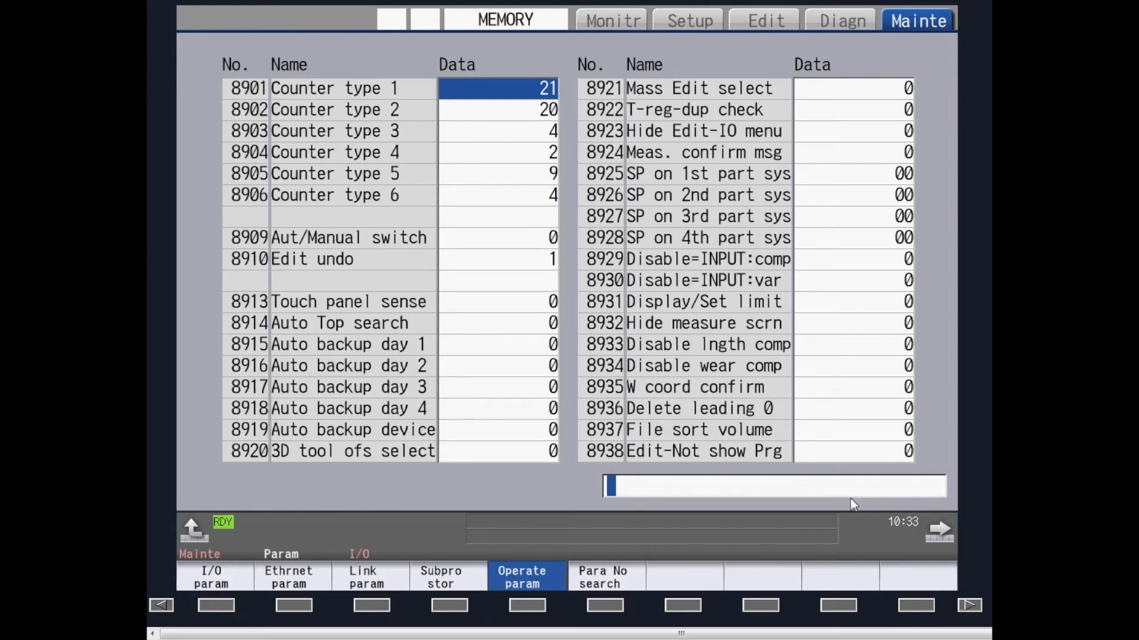
mouse_move(625, 552)
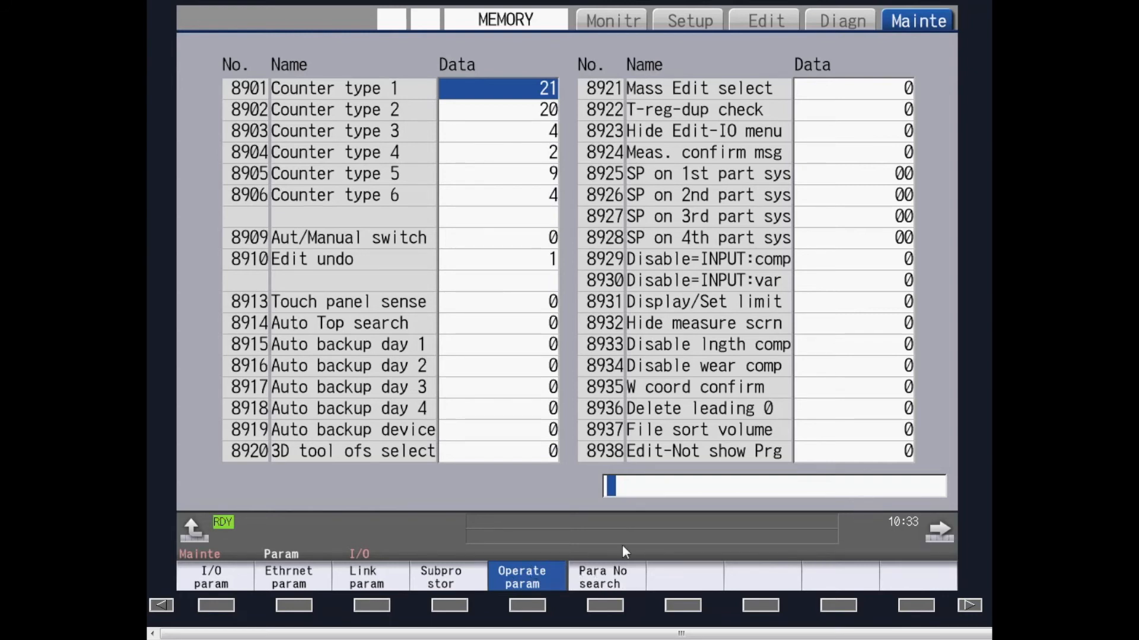
mouse_move(219, 509)
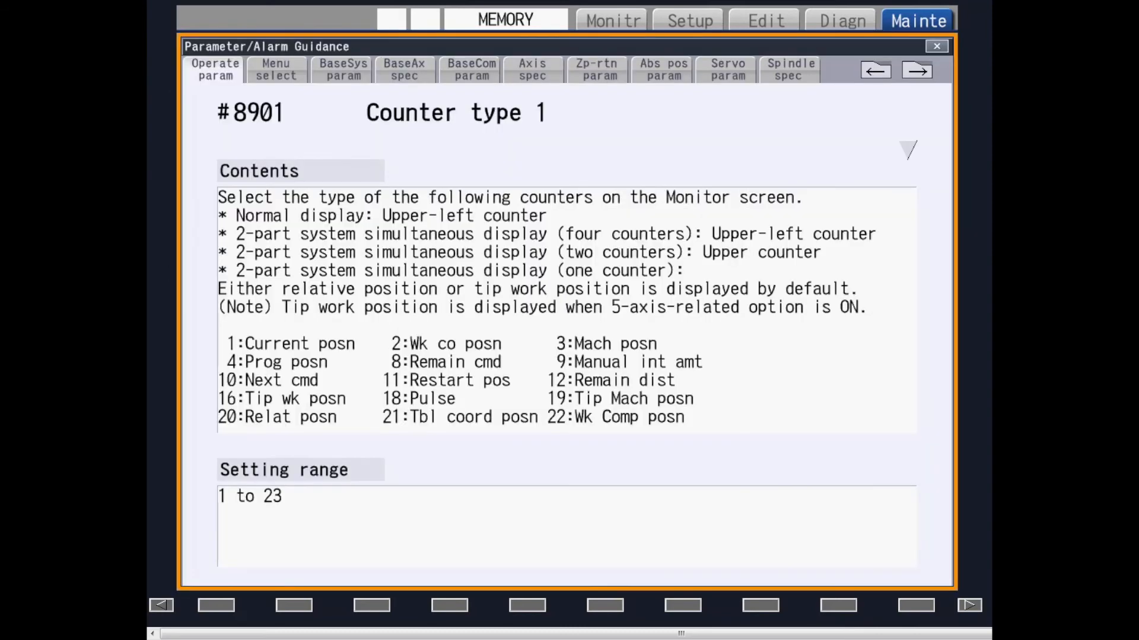
mouse_move(545, 327)
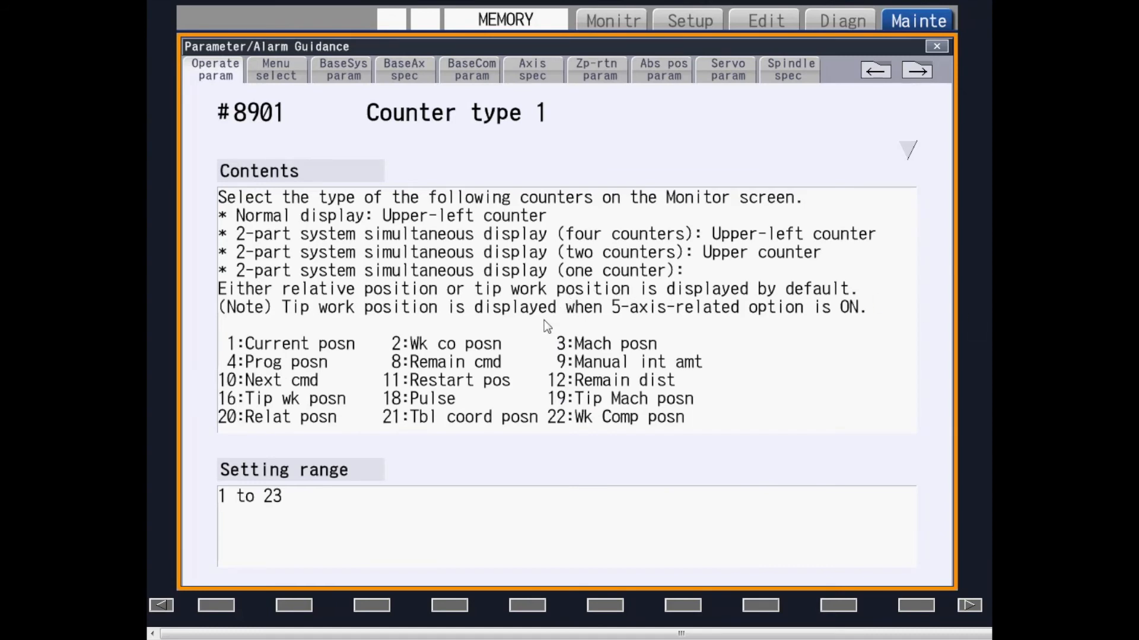
mouse_move(576, 226)
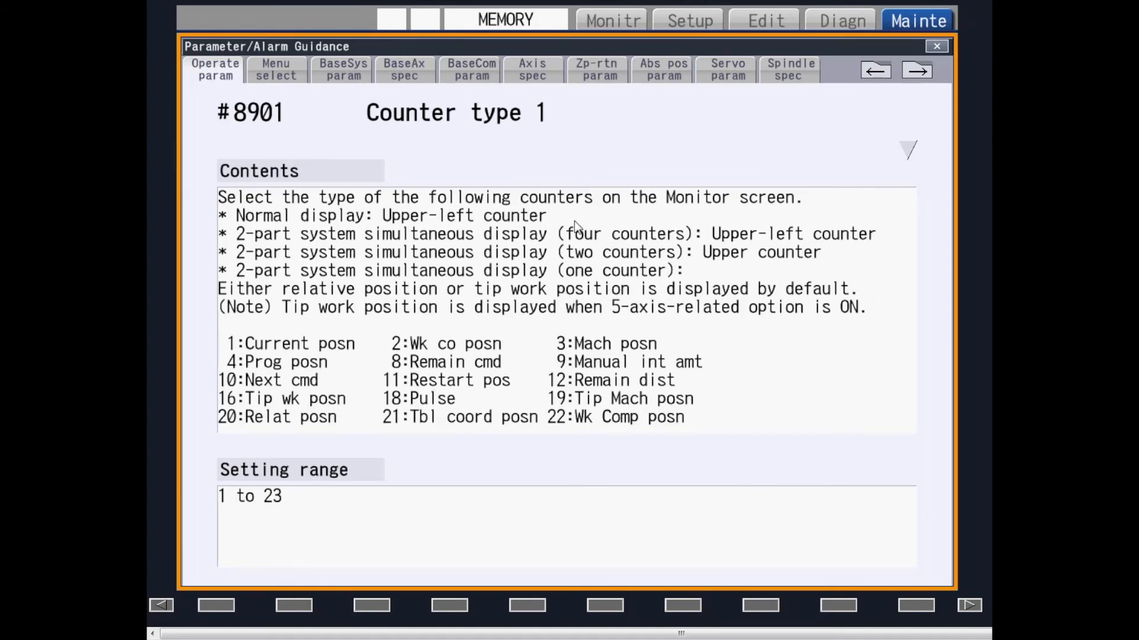
mouse_move(594, 232)
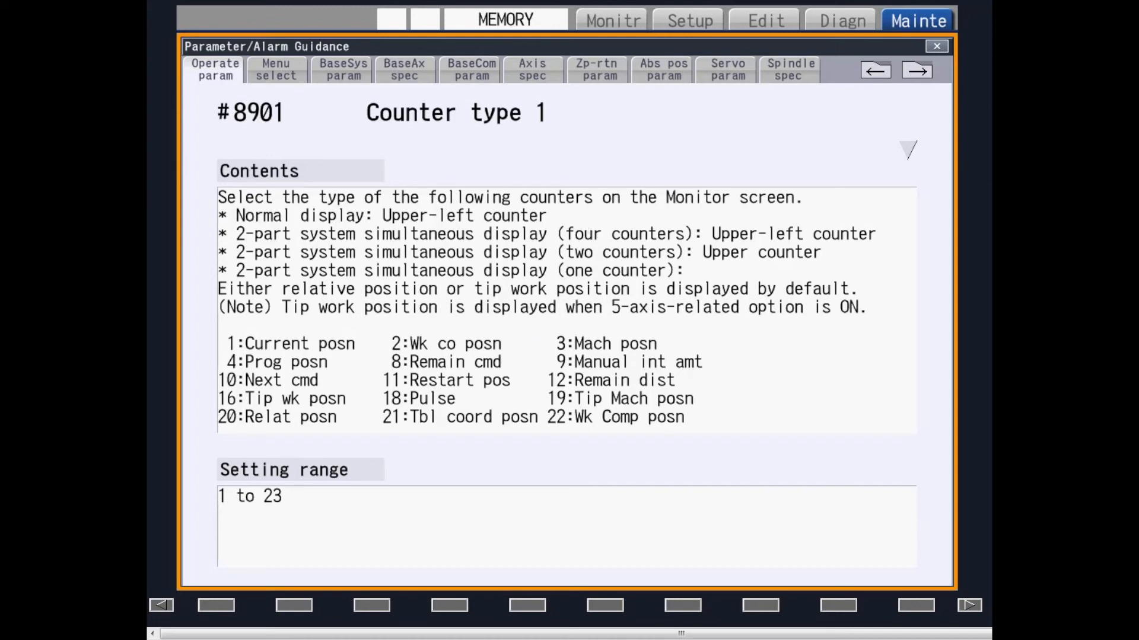
- Bring up the menu list grouping screens under Monitor, Setup, Edit and Diagnosis
click(612, 20)
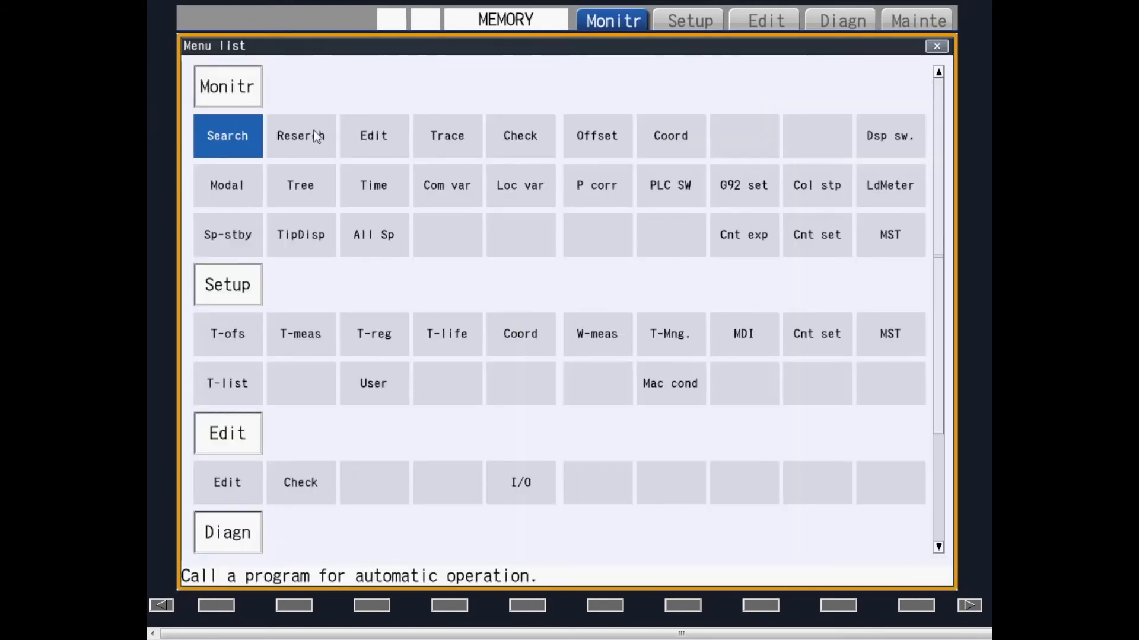
mouse_move(426, 135)
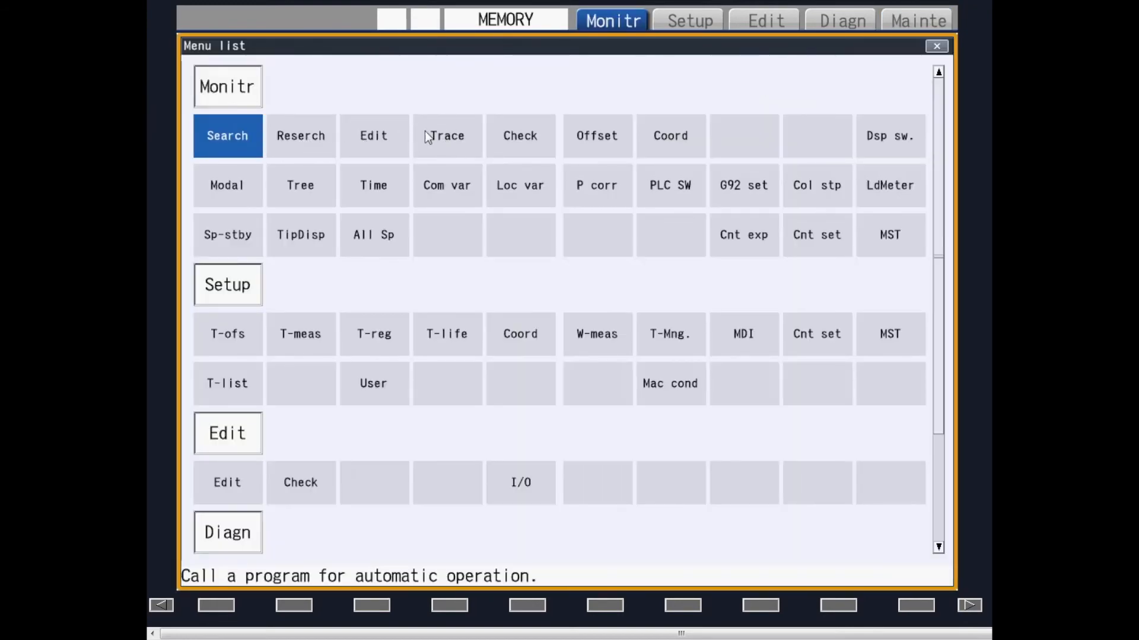
mouse_move(869, 211)
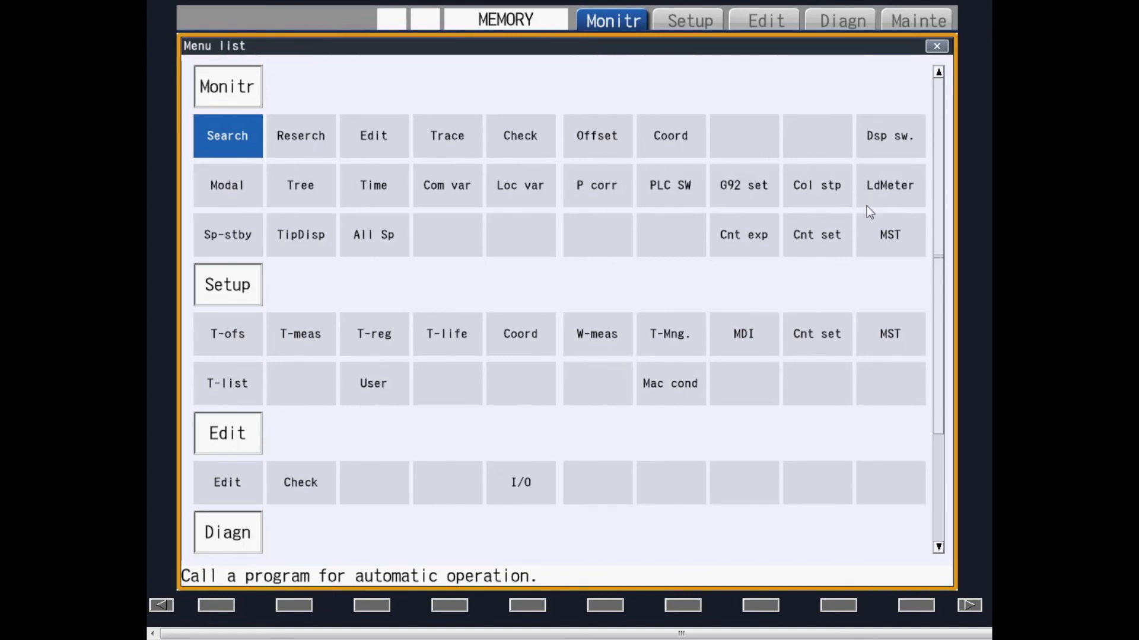
mouse_move(570, 233)
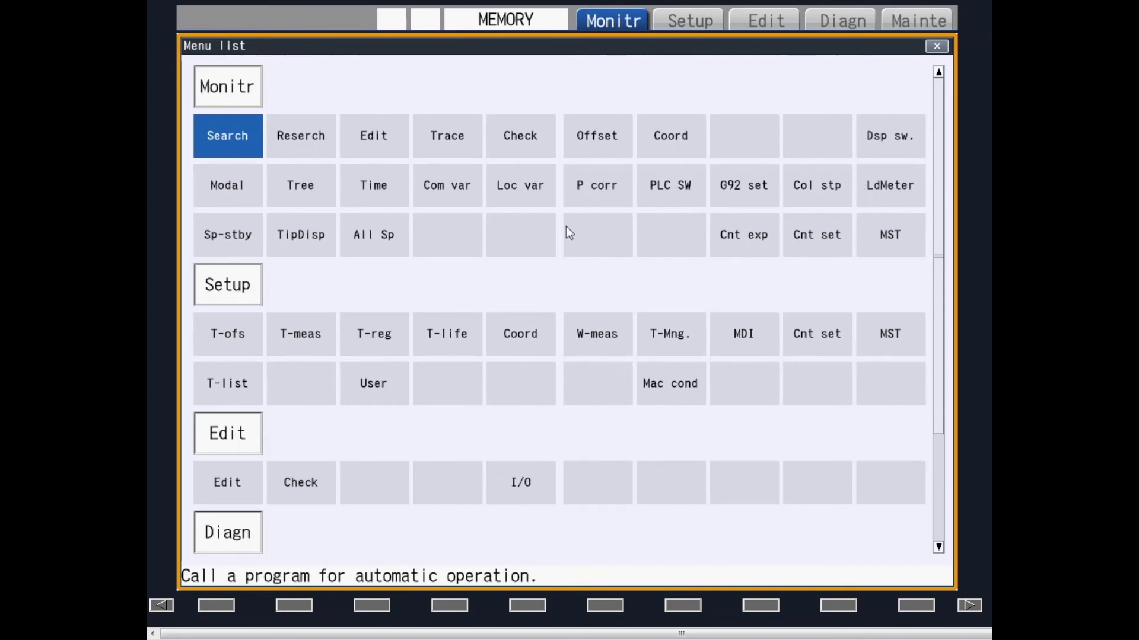
mouse_move(297, 144)
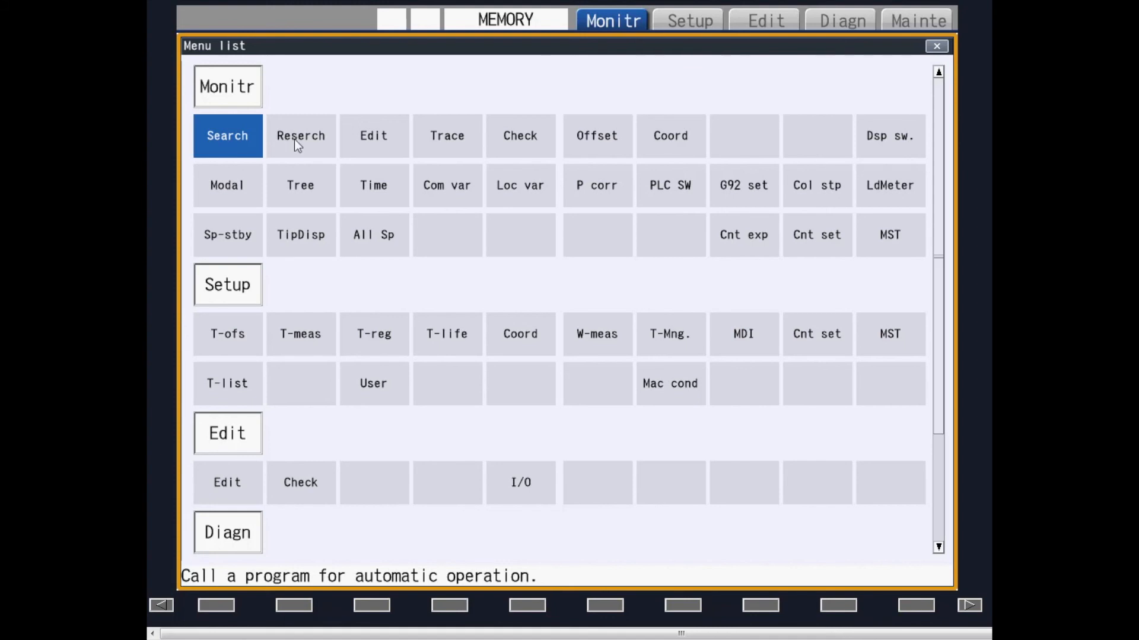
mouse_move(449, 141)
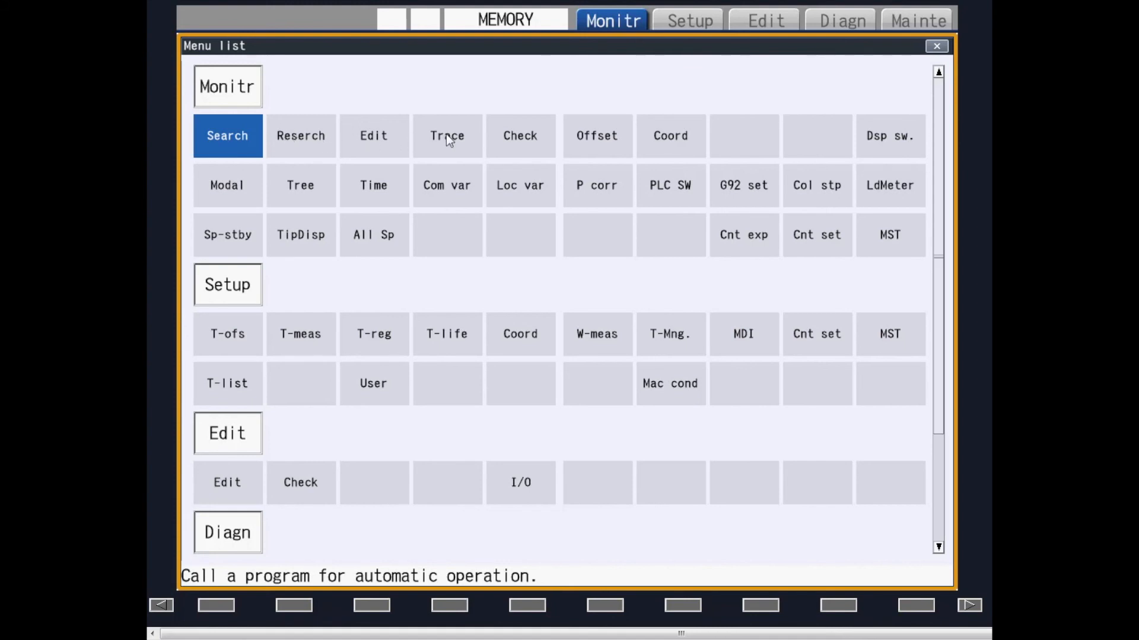
- Launch Graphic Trace from the menu list, then close it to return to the monitor
click(447, 135)
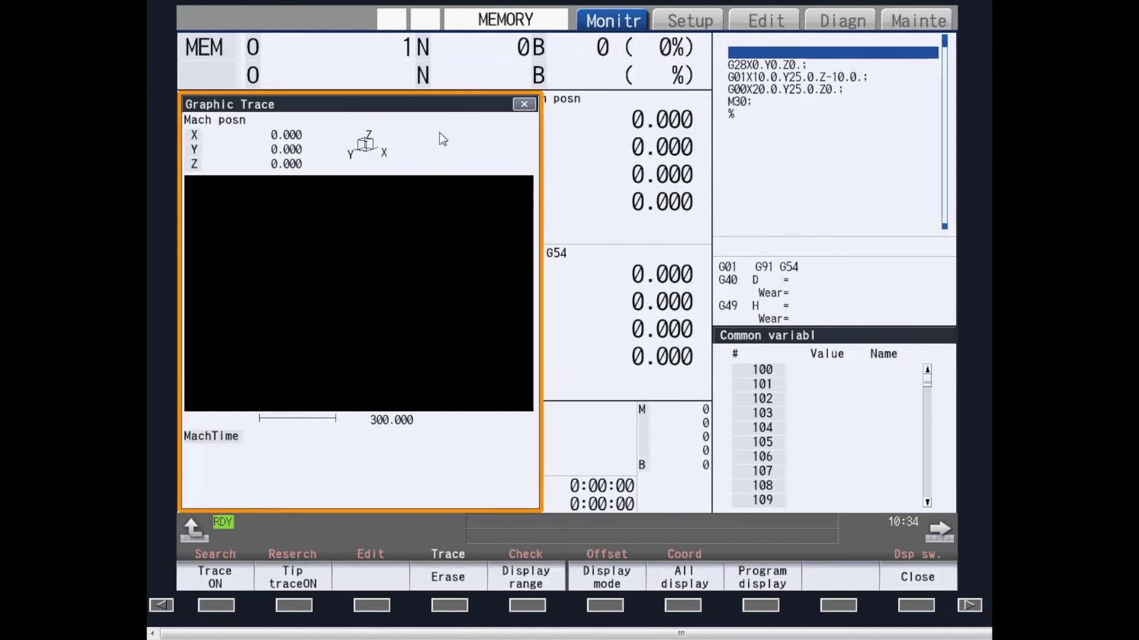
mouse_move(530, 102)
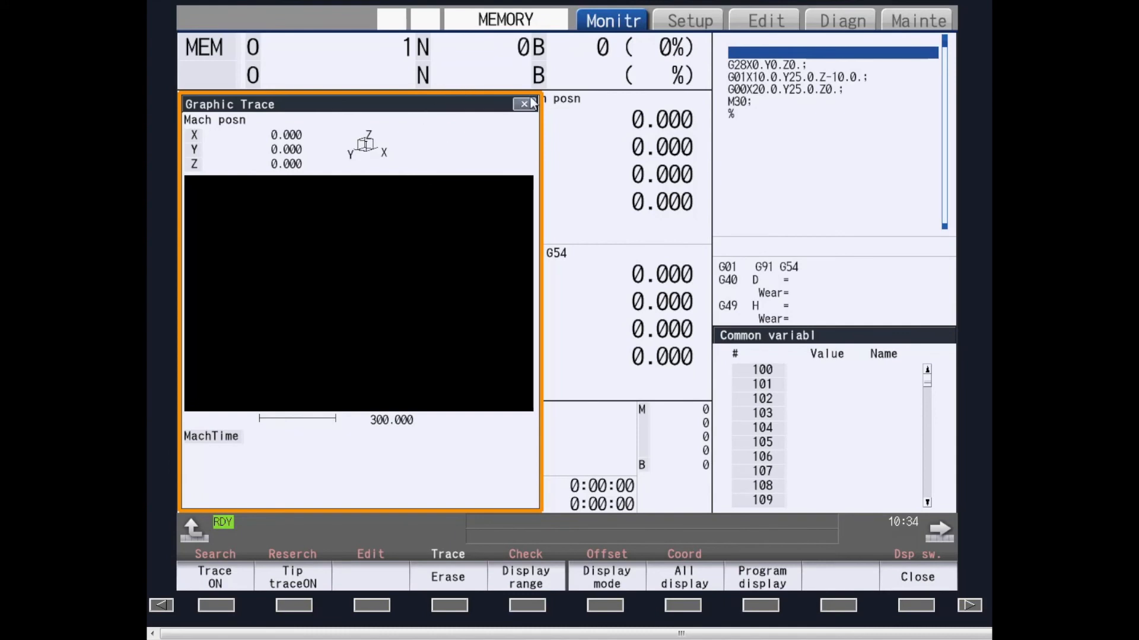
click(524, 104)
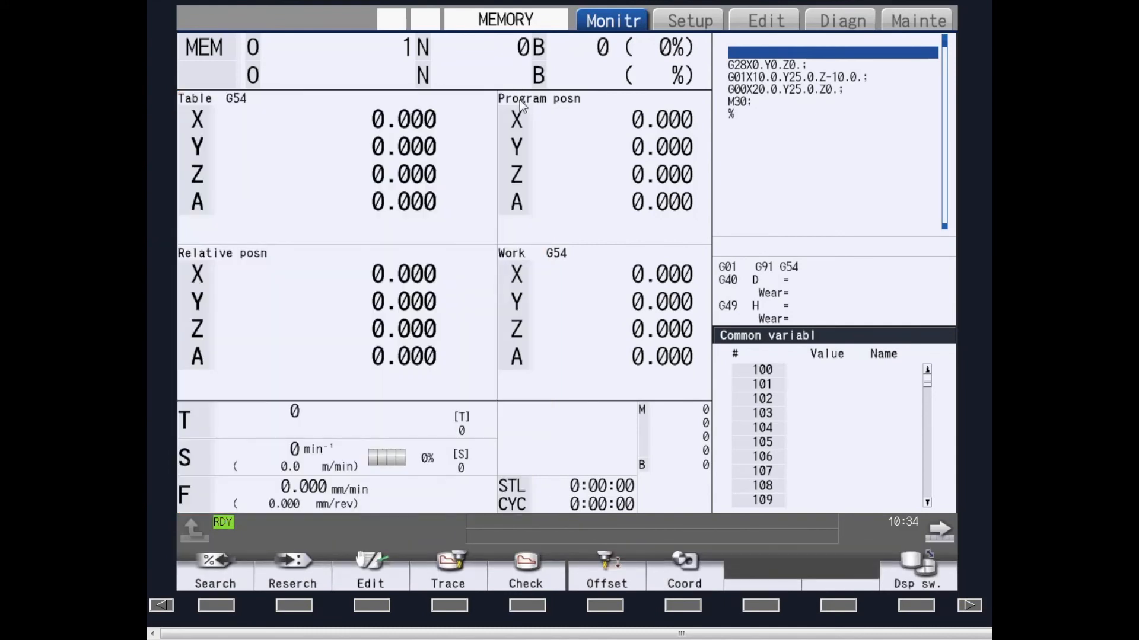
mouse_move(496, 86)
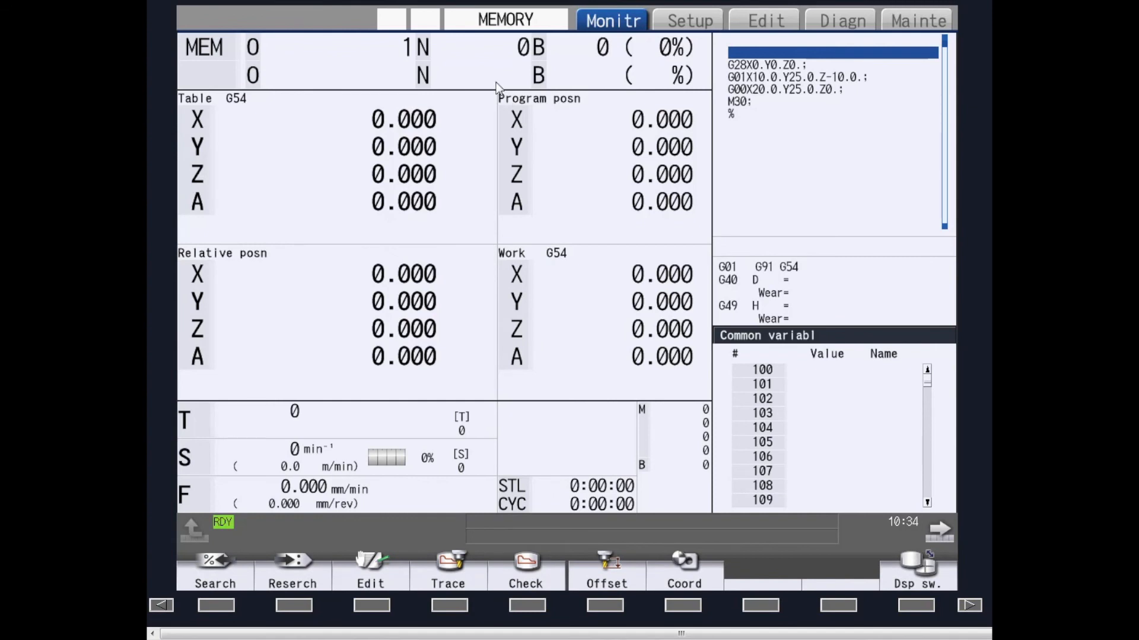
mouse_move(478, 56)
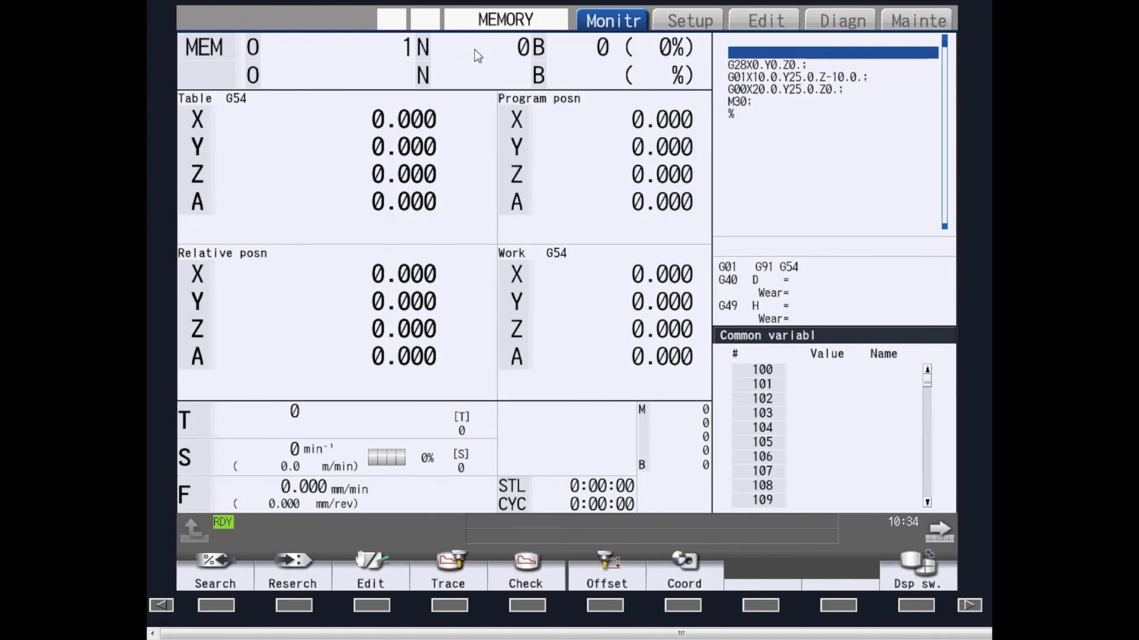